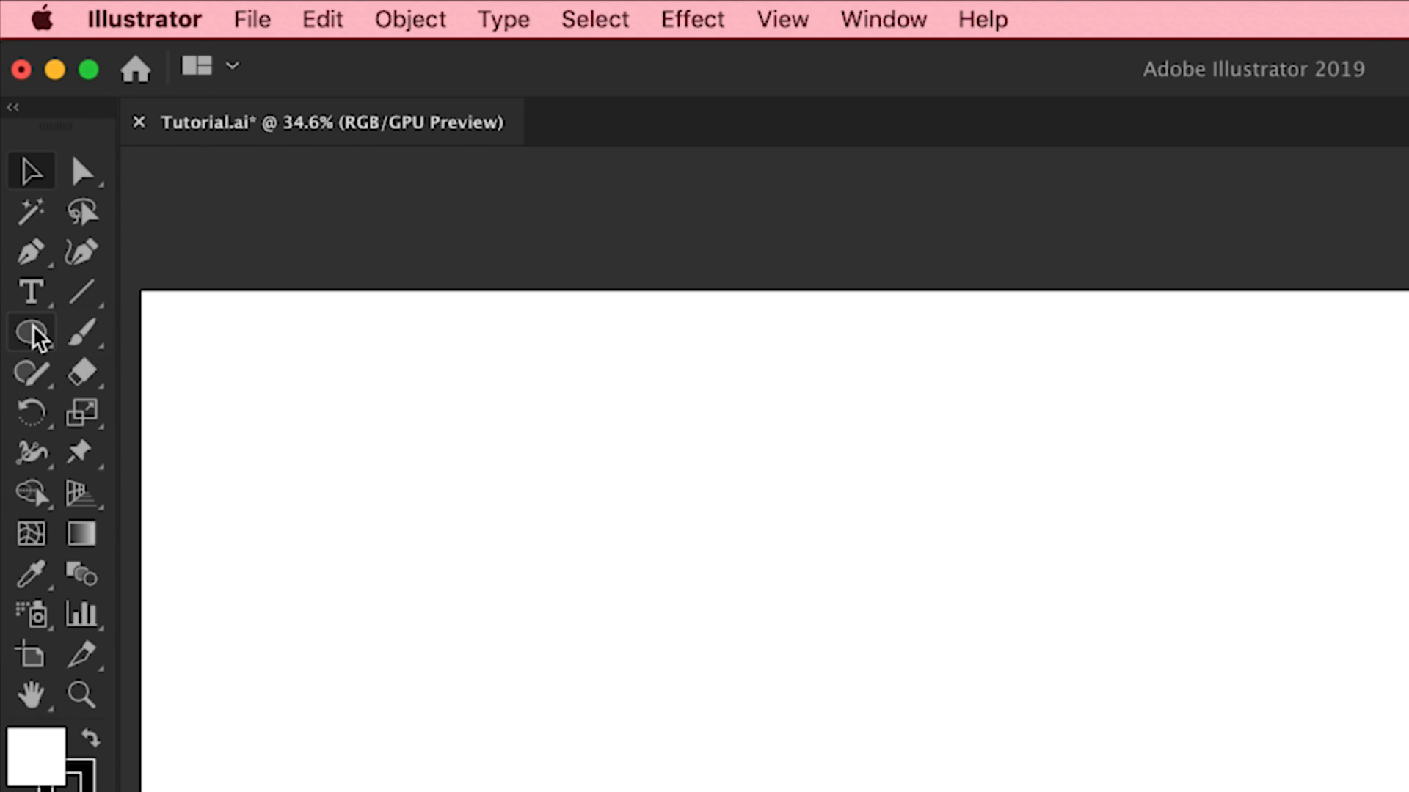
Choose the Rectangle Tool to draw a square about 485 px wide
click(31, 332)
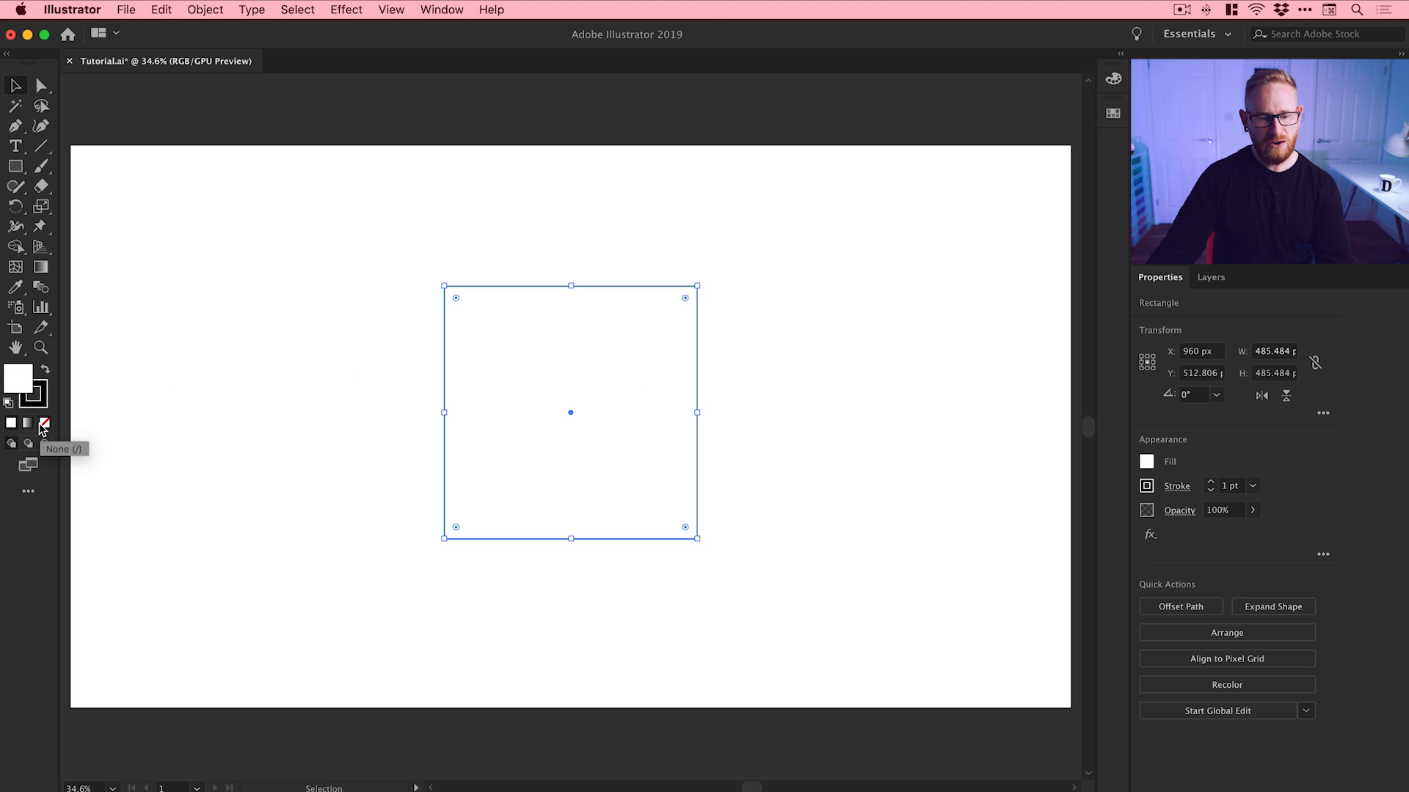
Set the square's fill to None and bring up the panel list for its 15 pt stroke
click(43, 423)
text(15)
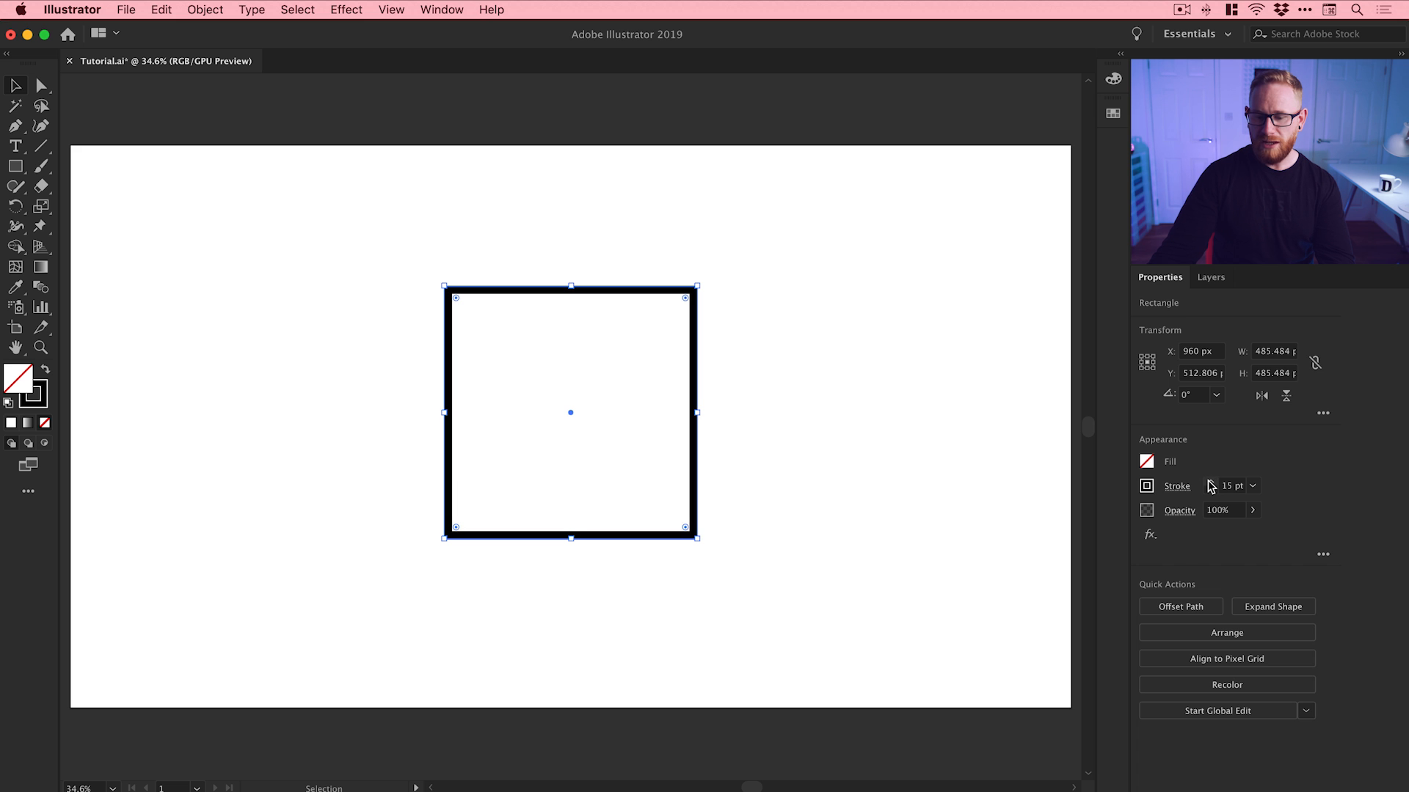
click(441, 10)
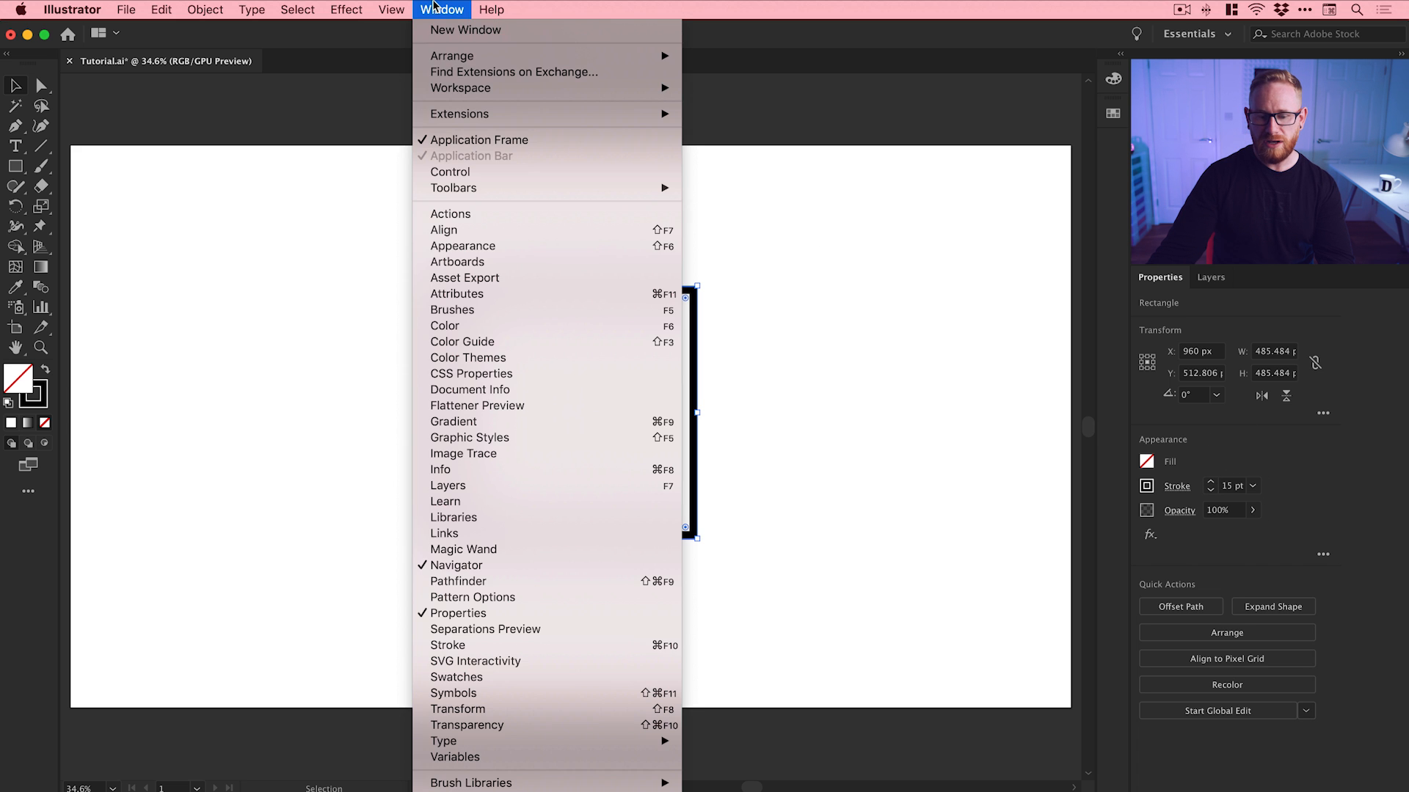
mouse_move(447, 645)
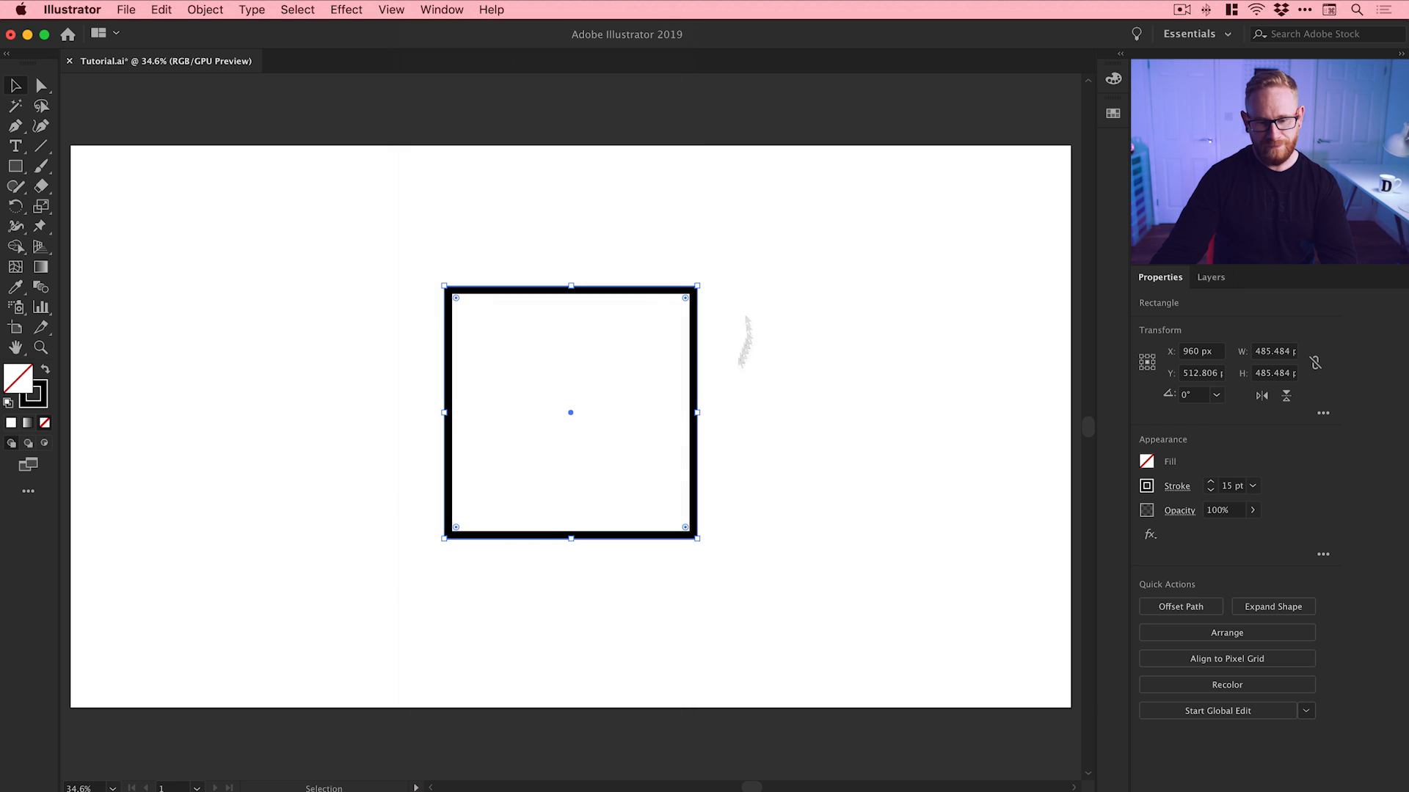
mouse_move(548, 345)
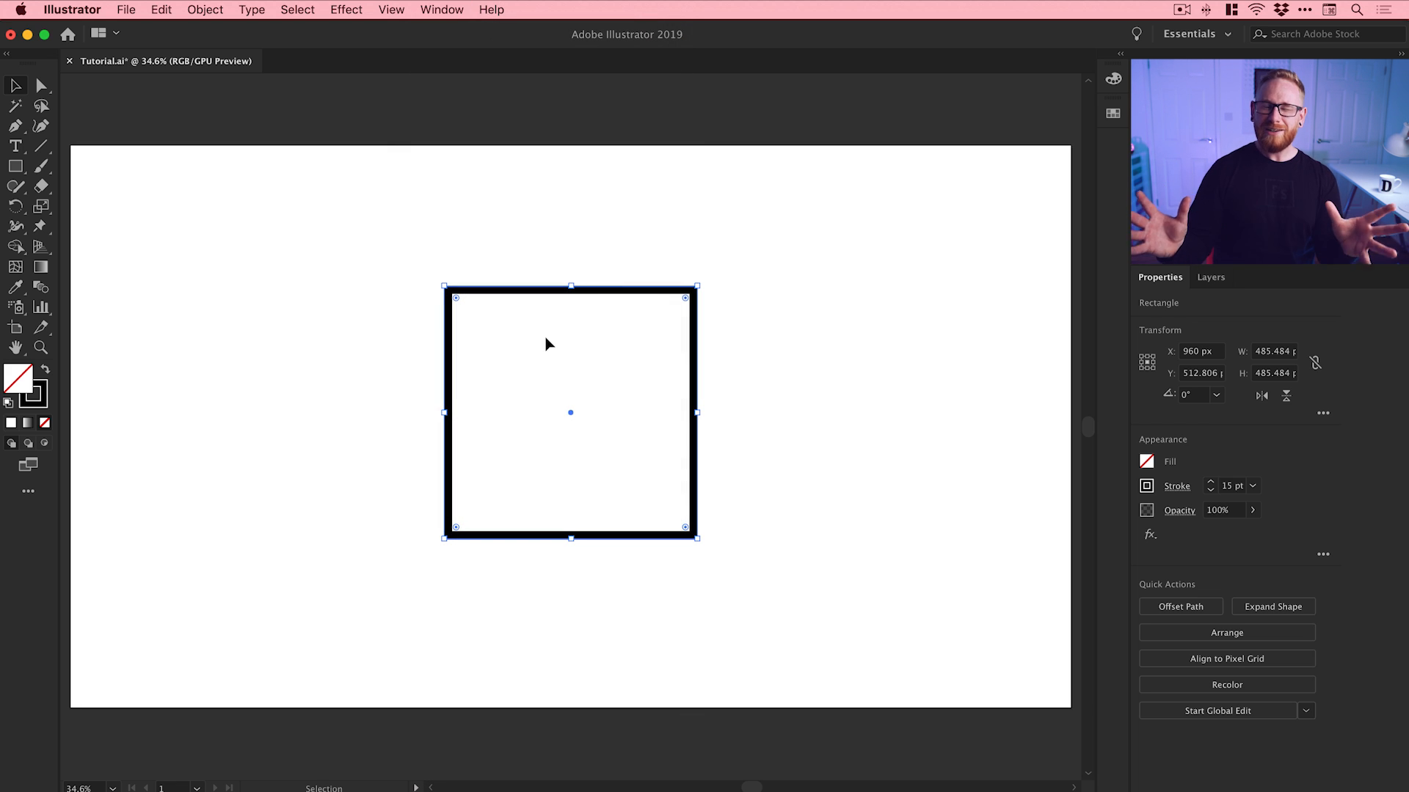
mouse_move(458, 280)
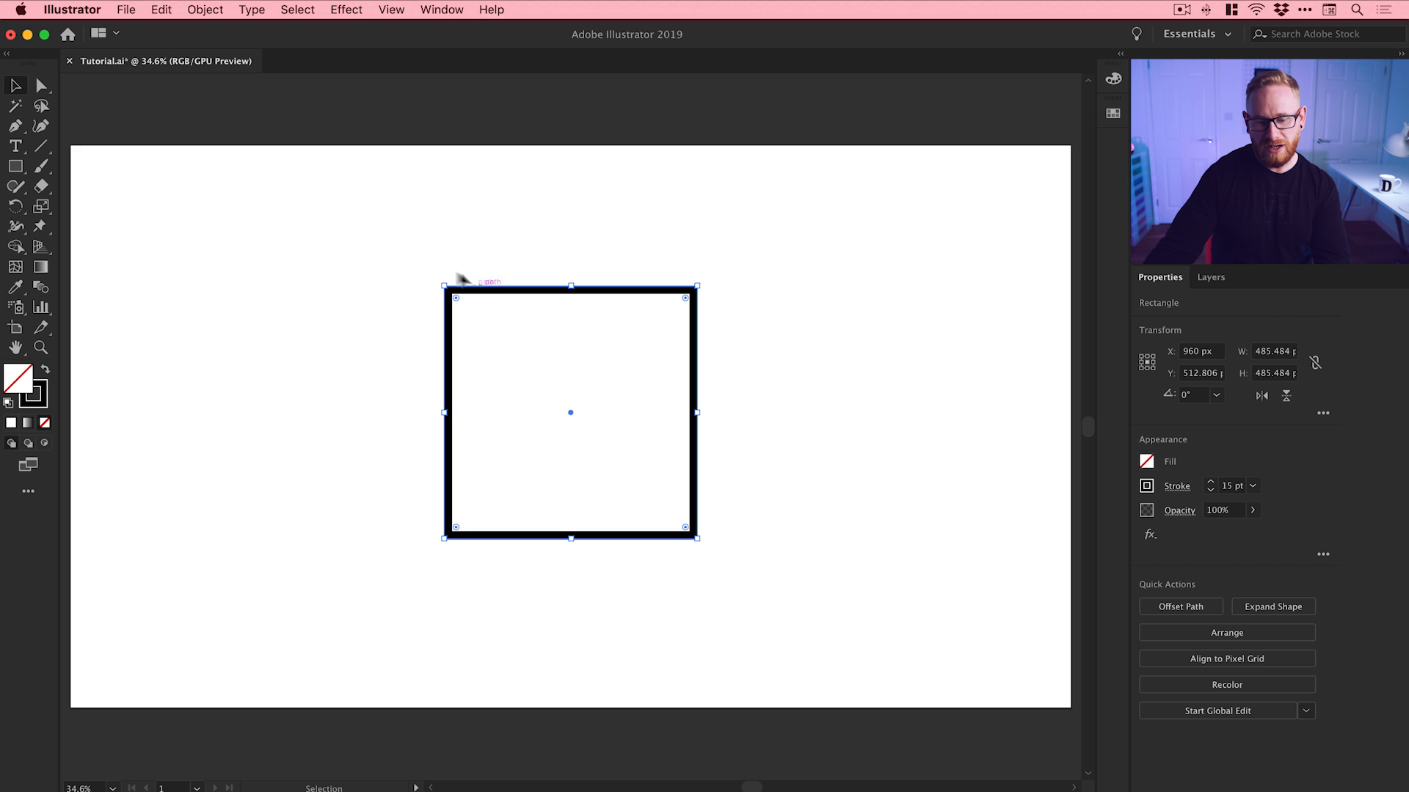
mouse_move(449, 276)
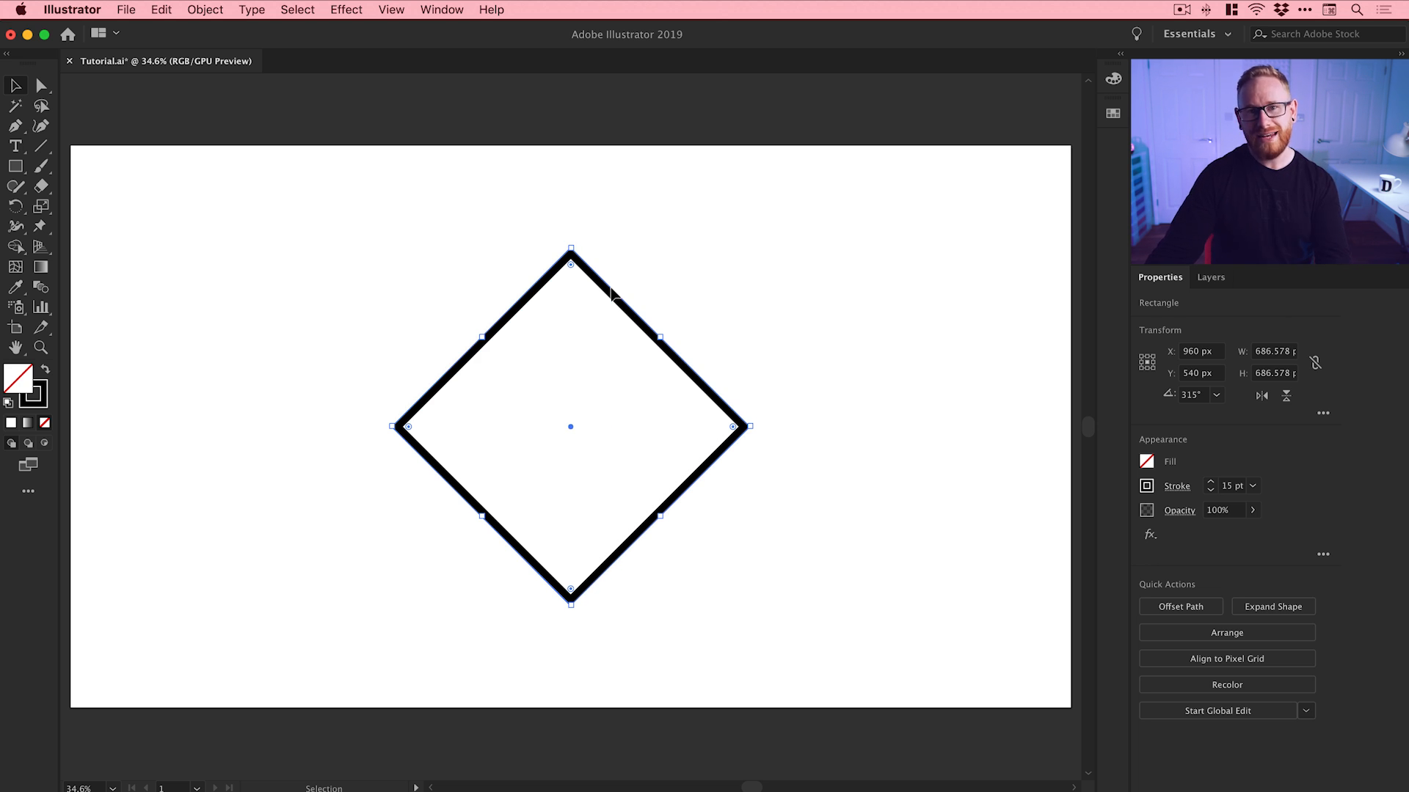
mouse_move(526, 421)
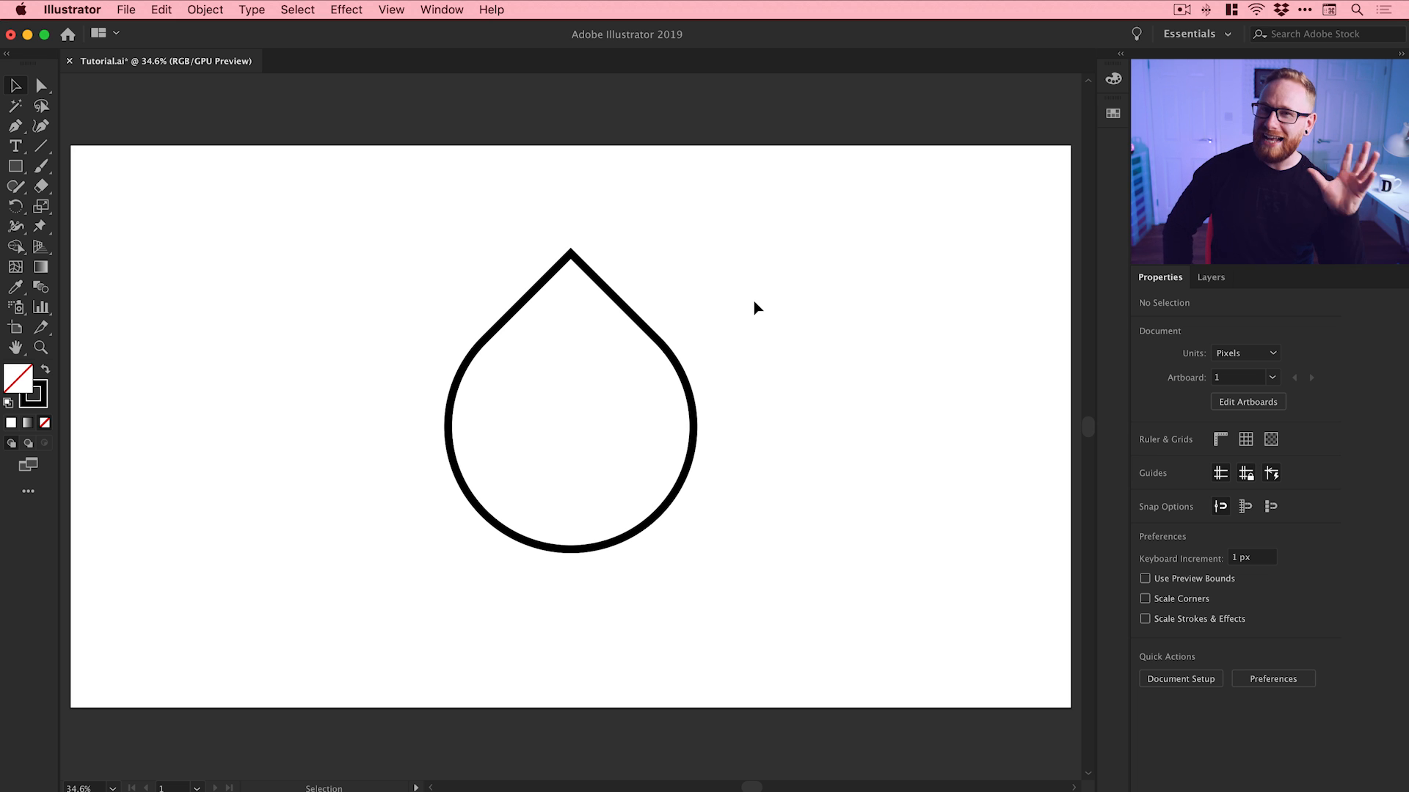
mouse_move(649, 335)
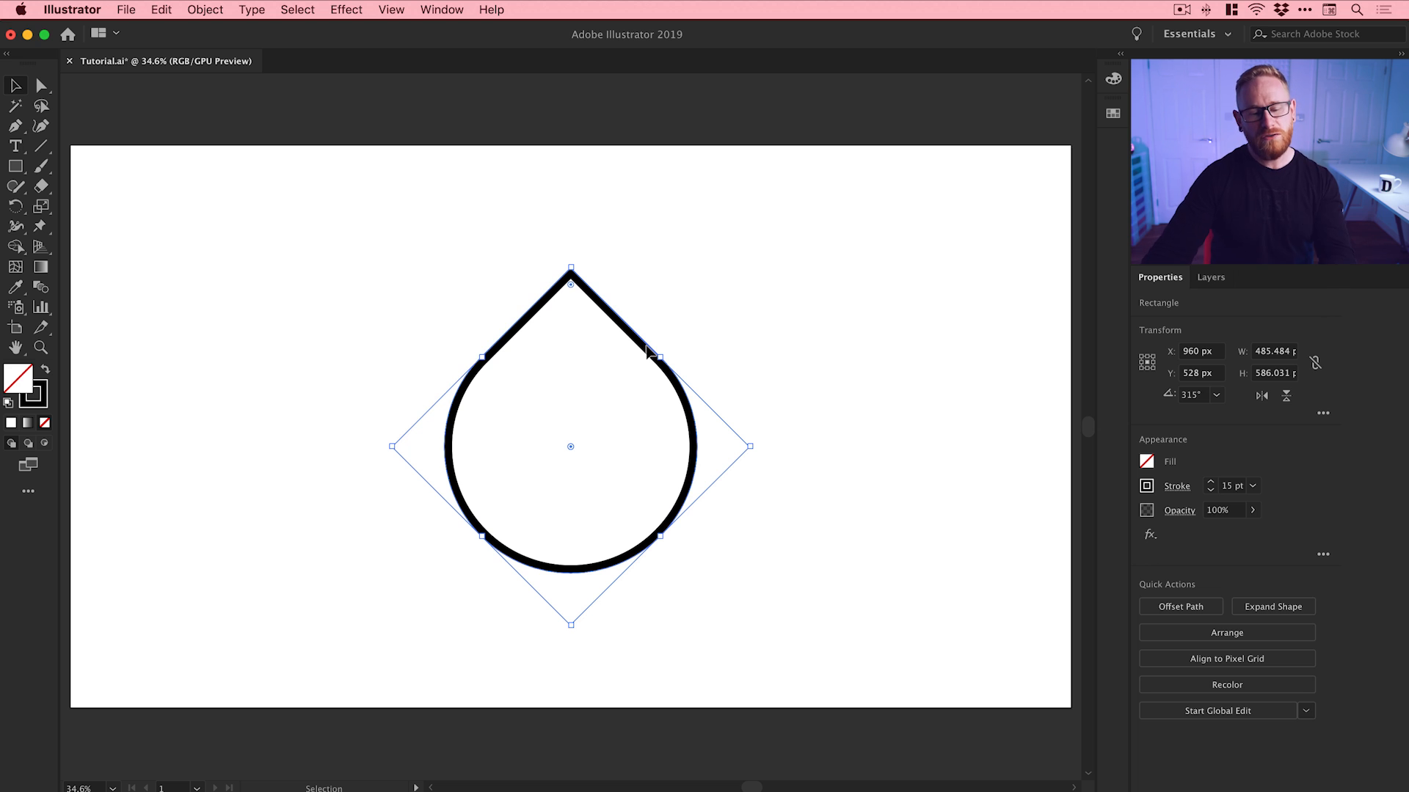
Draw a thick highlight arc in the droplet's lower left with the Arc Tool, then select it
click(16, 145)
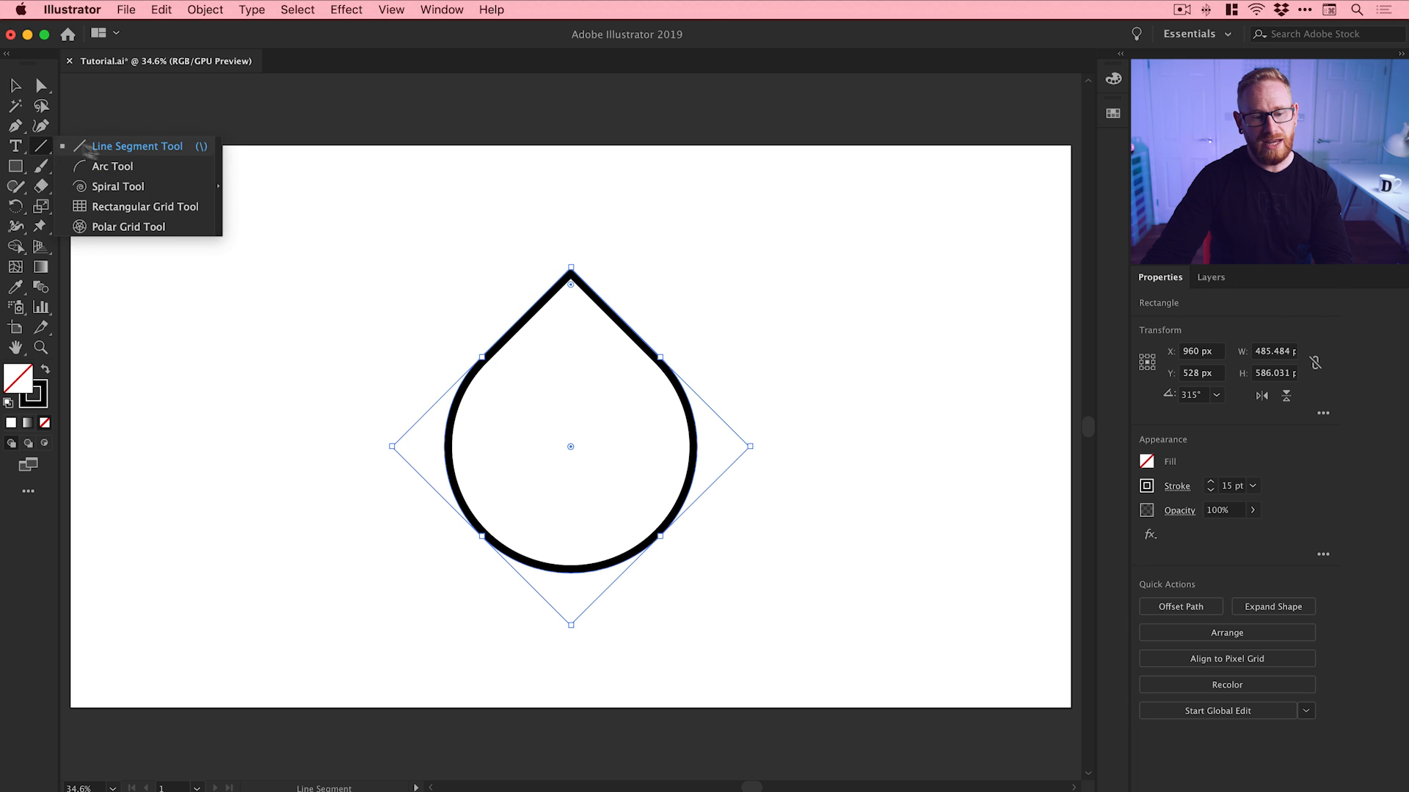
click(113, 166)
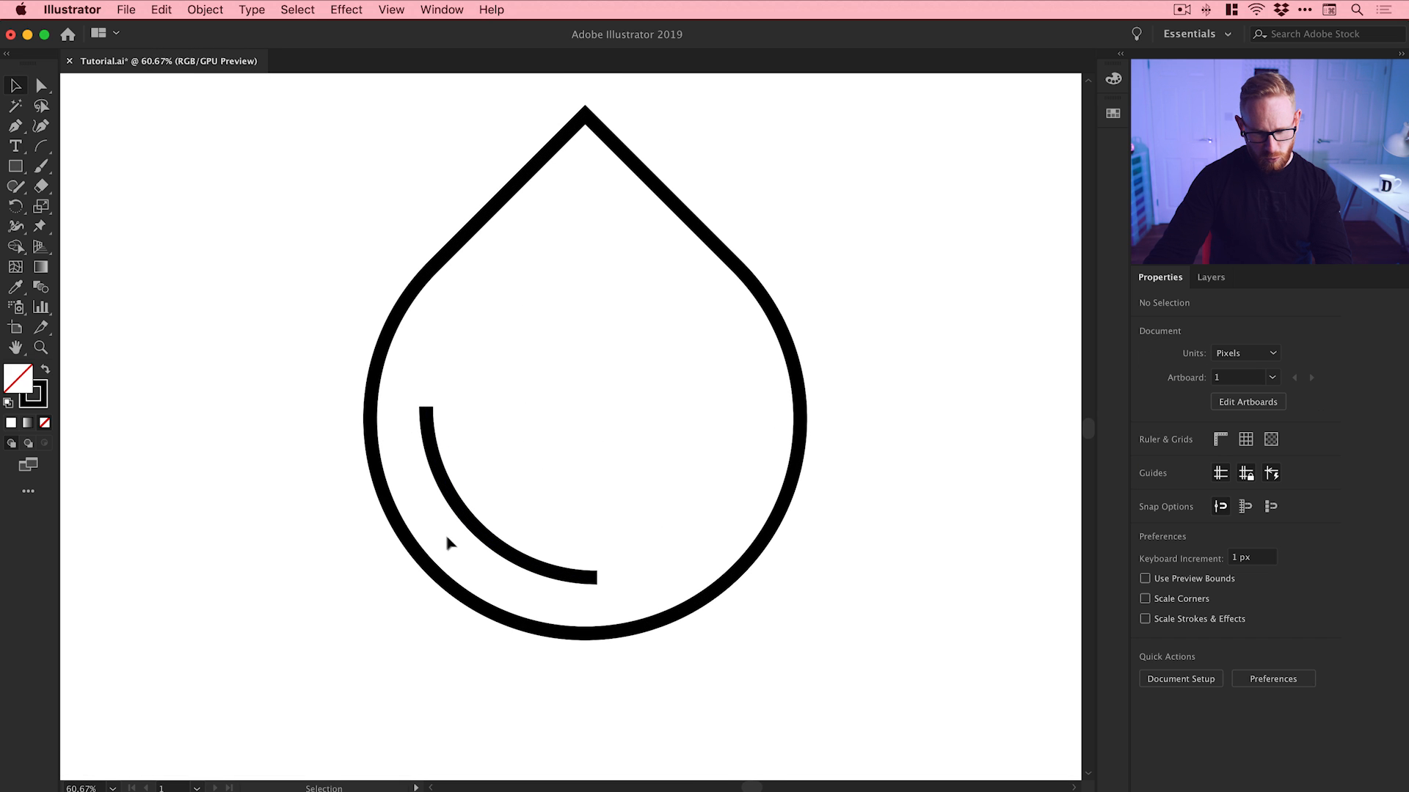
mouse_move(403, 433)
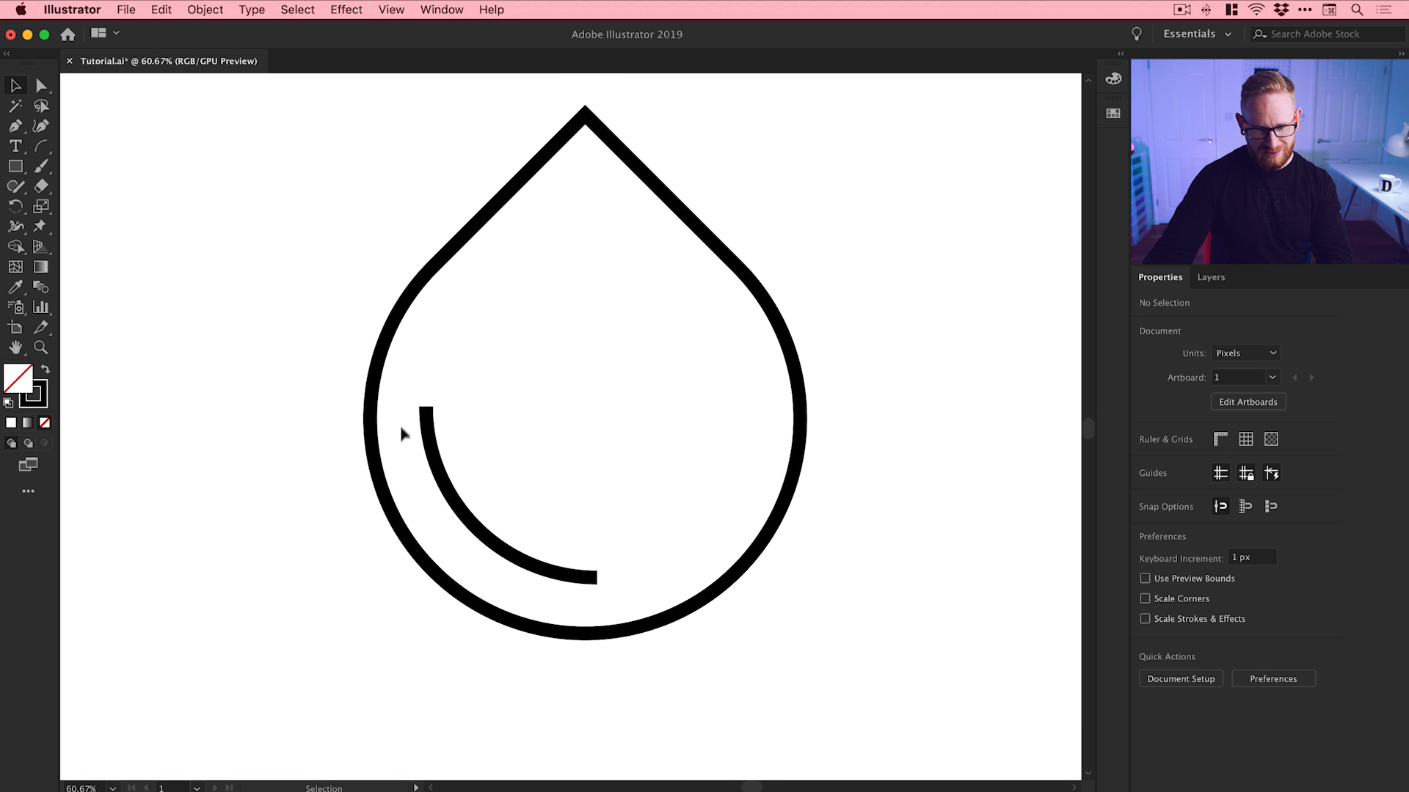
click(521, 493)
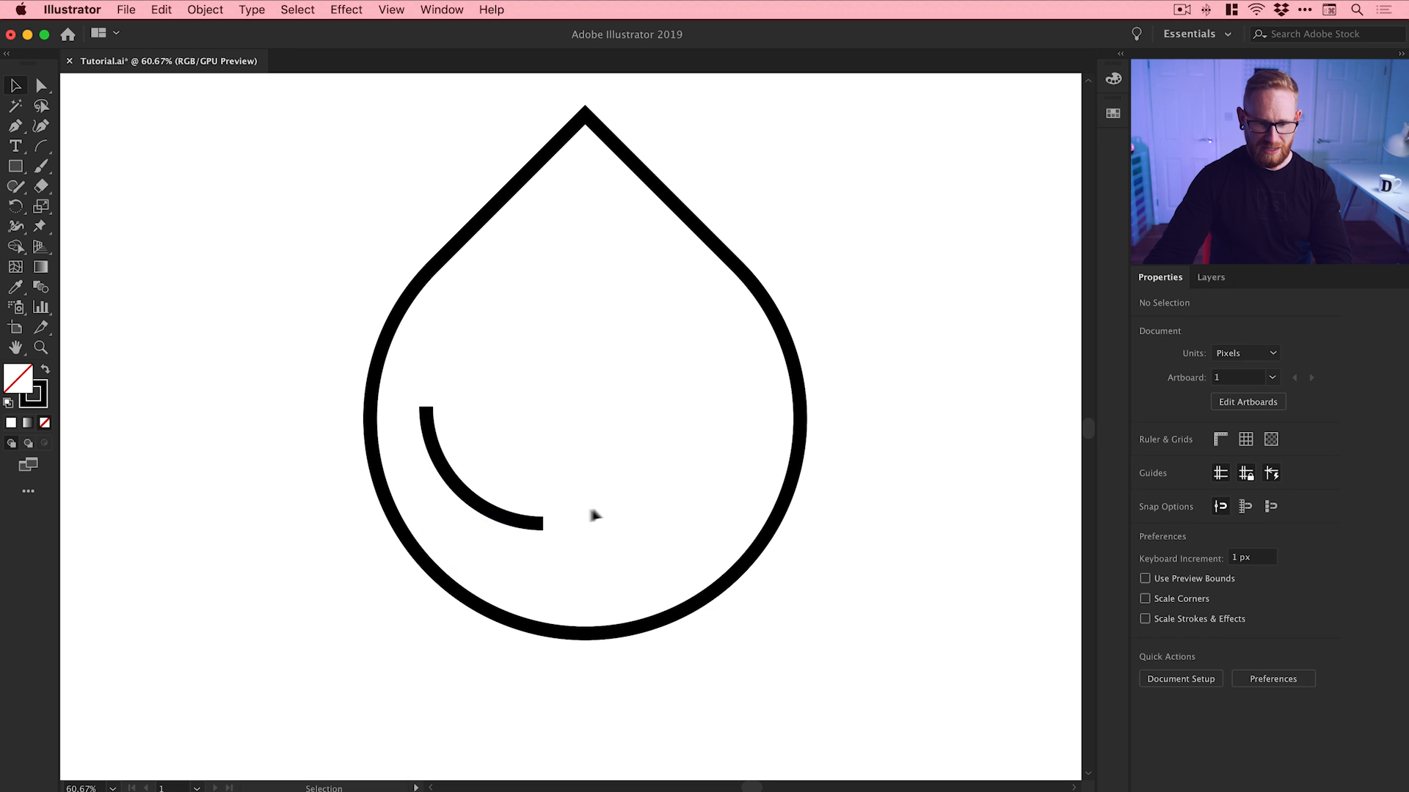
click(485, 503)
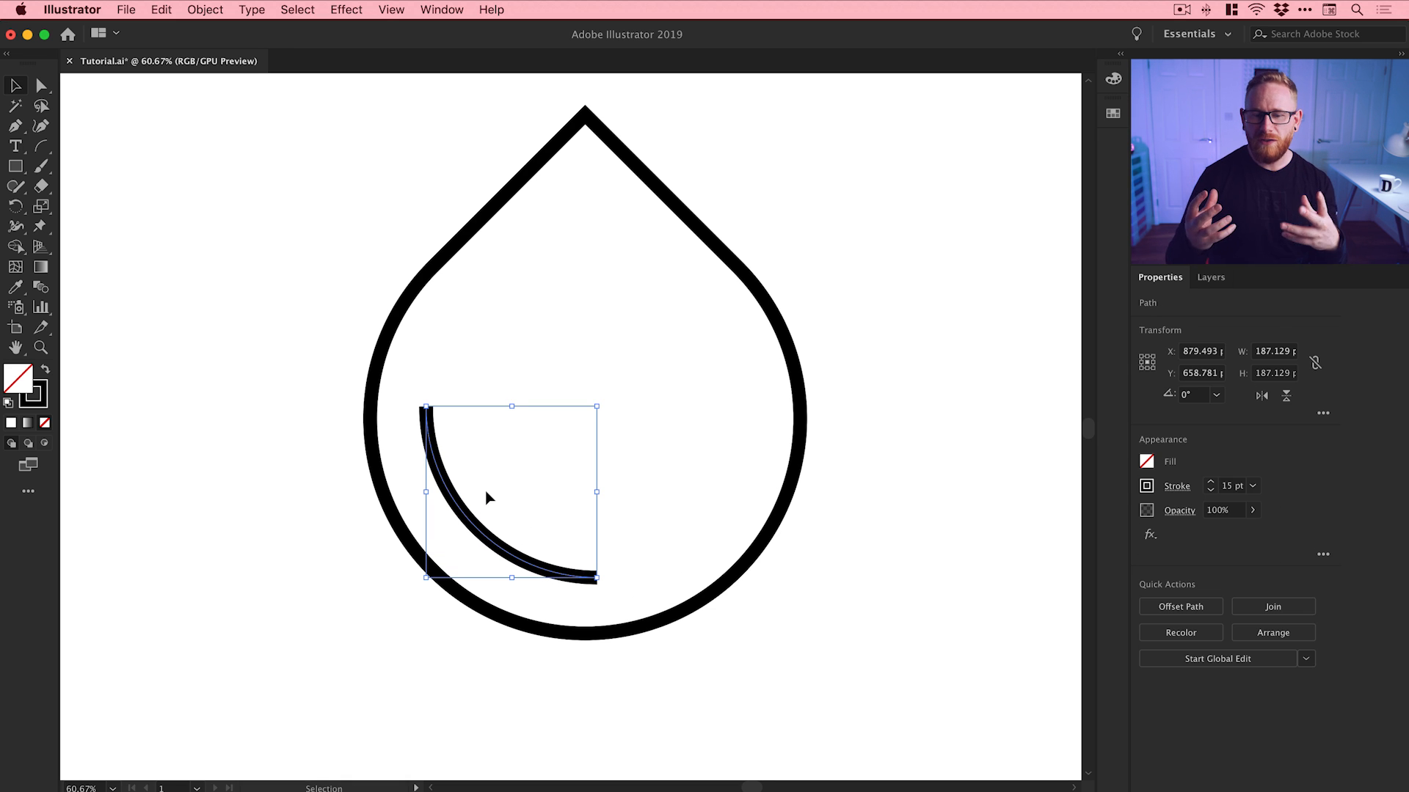
mouse_move(647, 514)
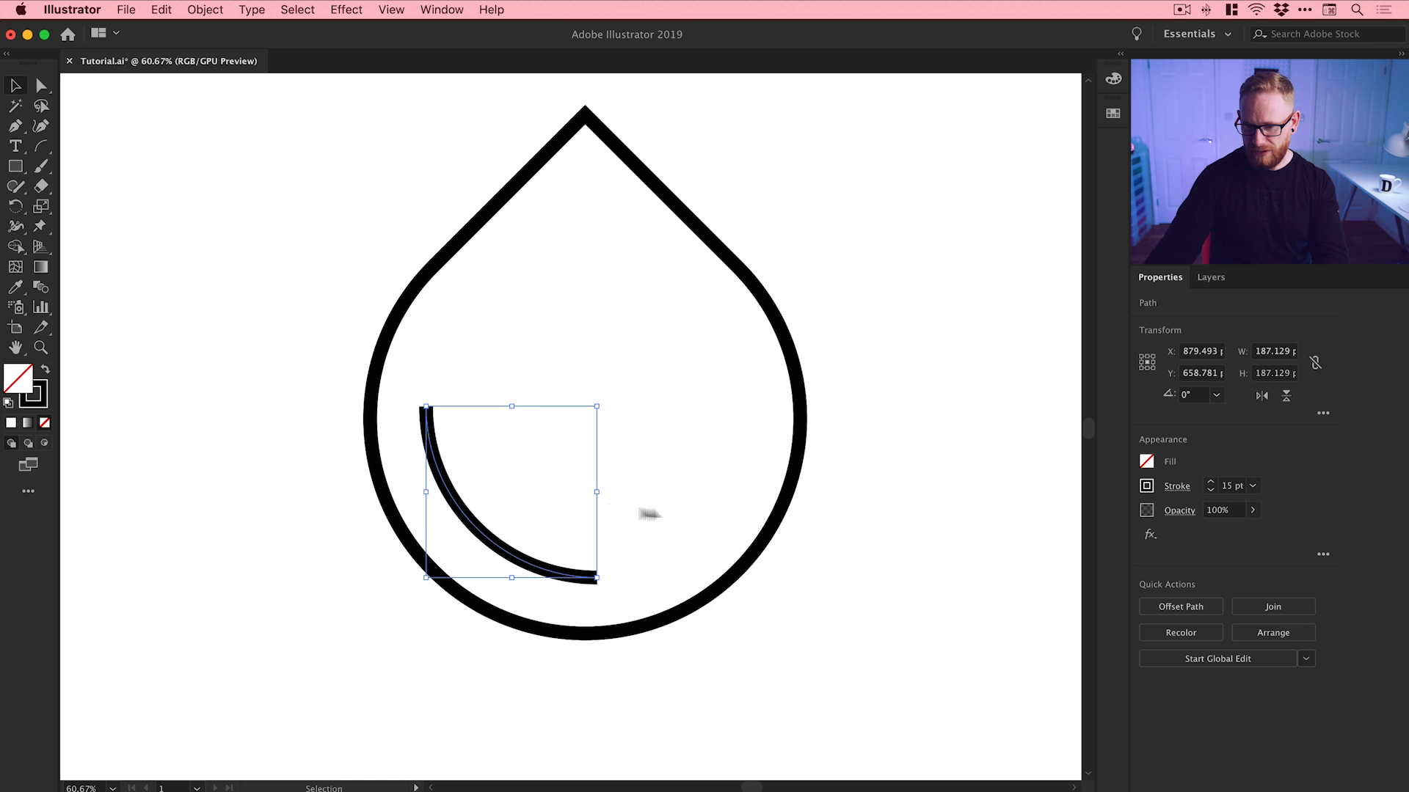
Give the highlight arc Round Cap and the droplet outline Round Join
click(1177, 486)
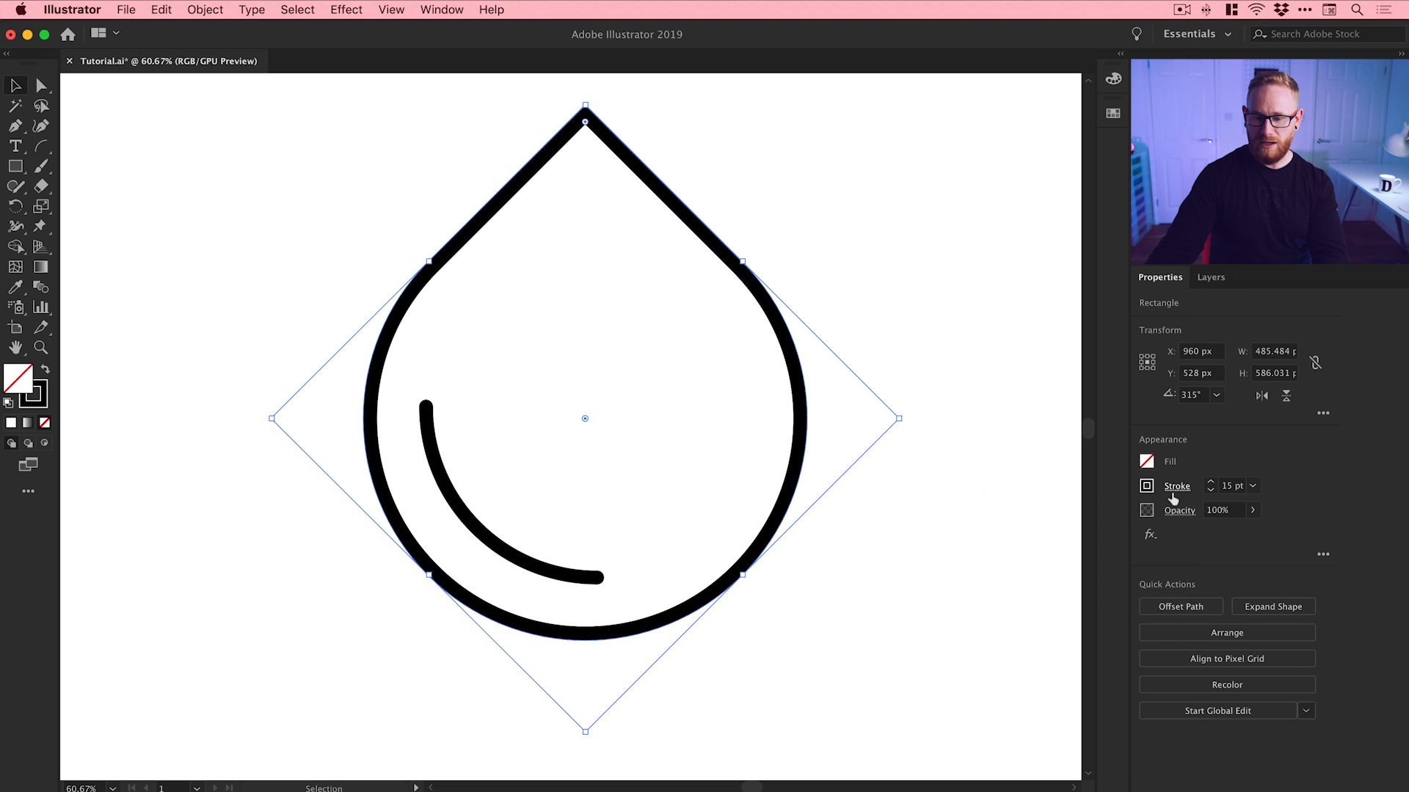
click(1177, 485)
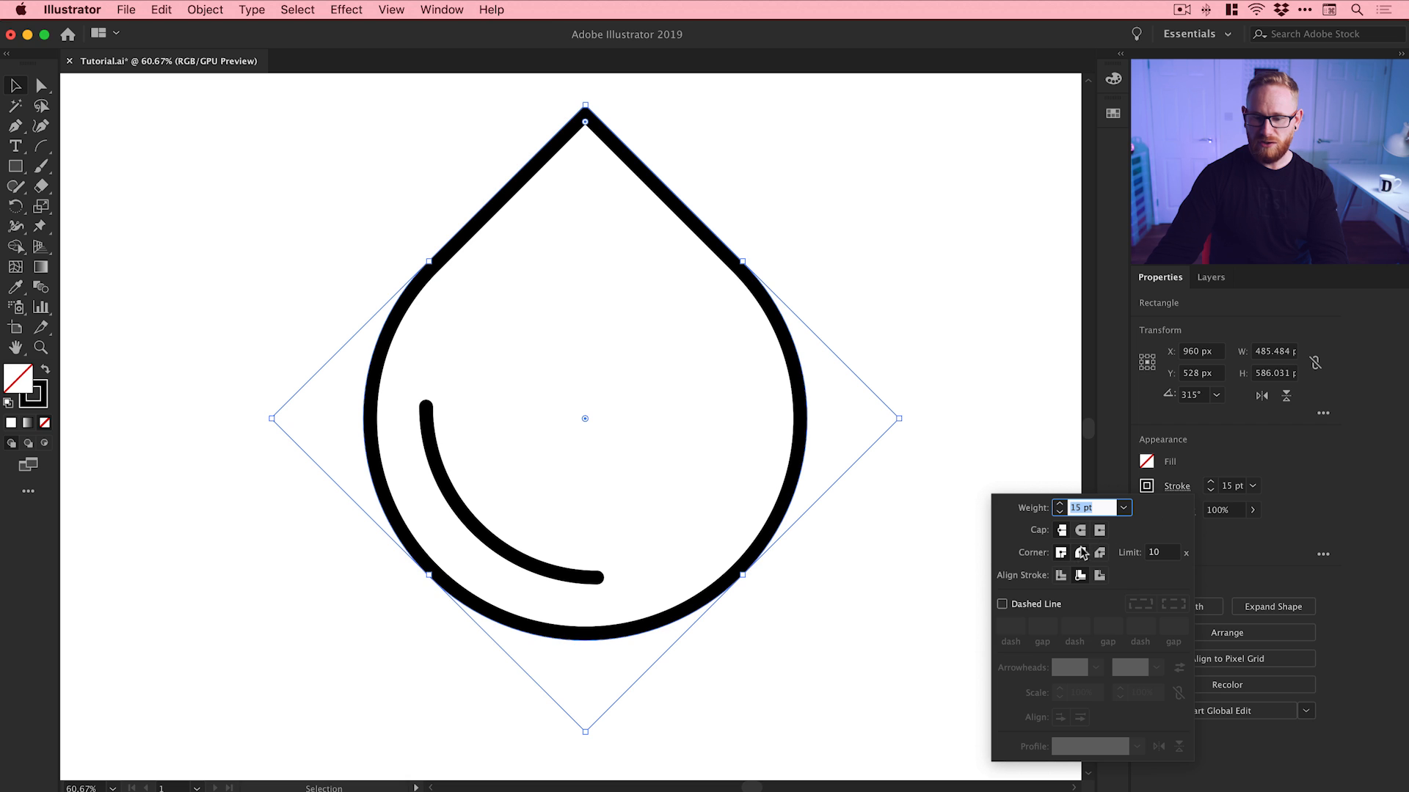
click(789, 229)
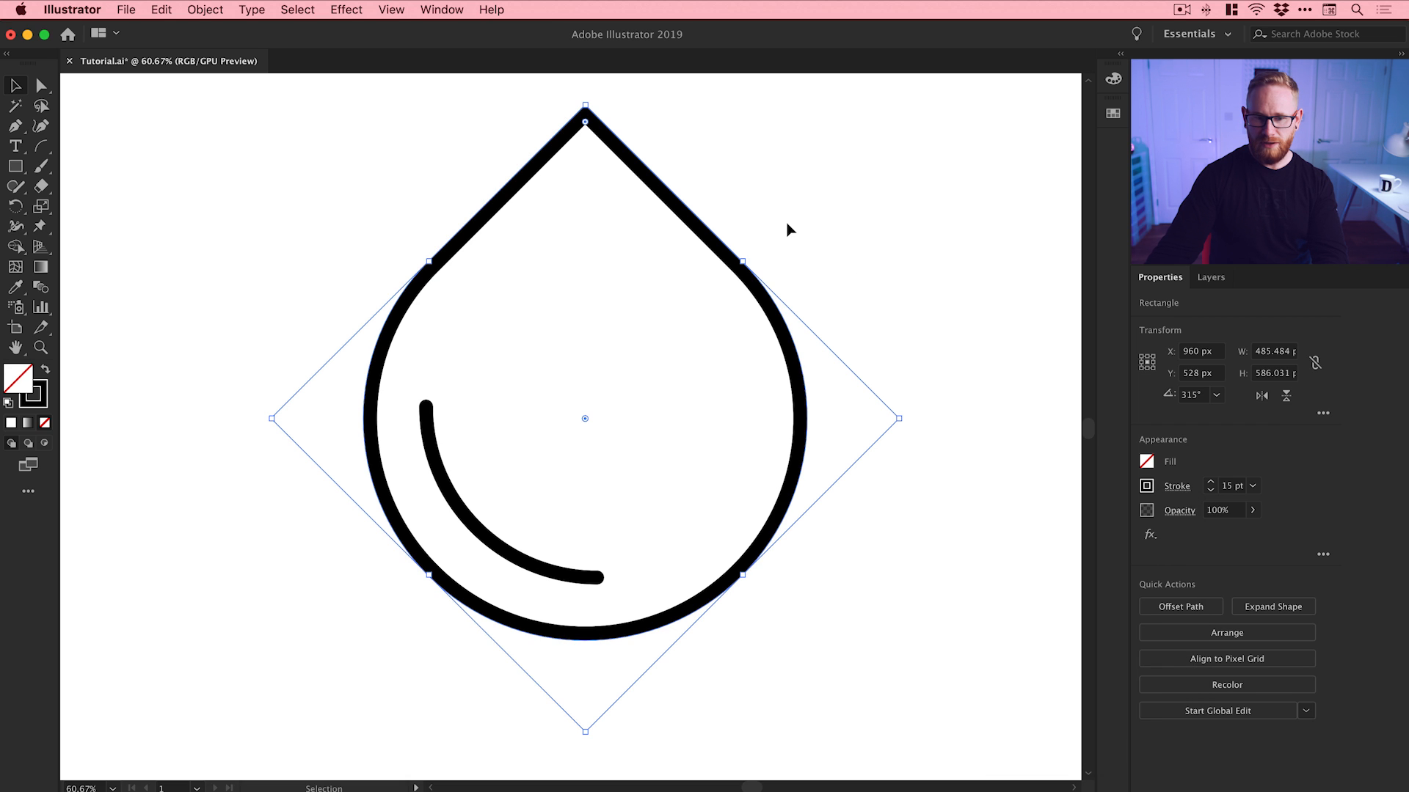
click(633, 164)
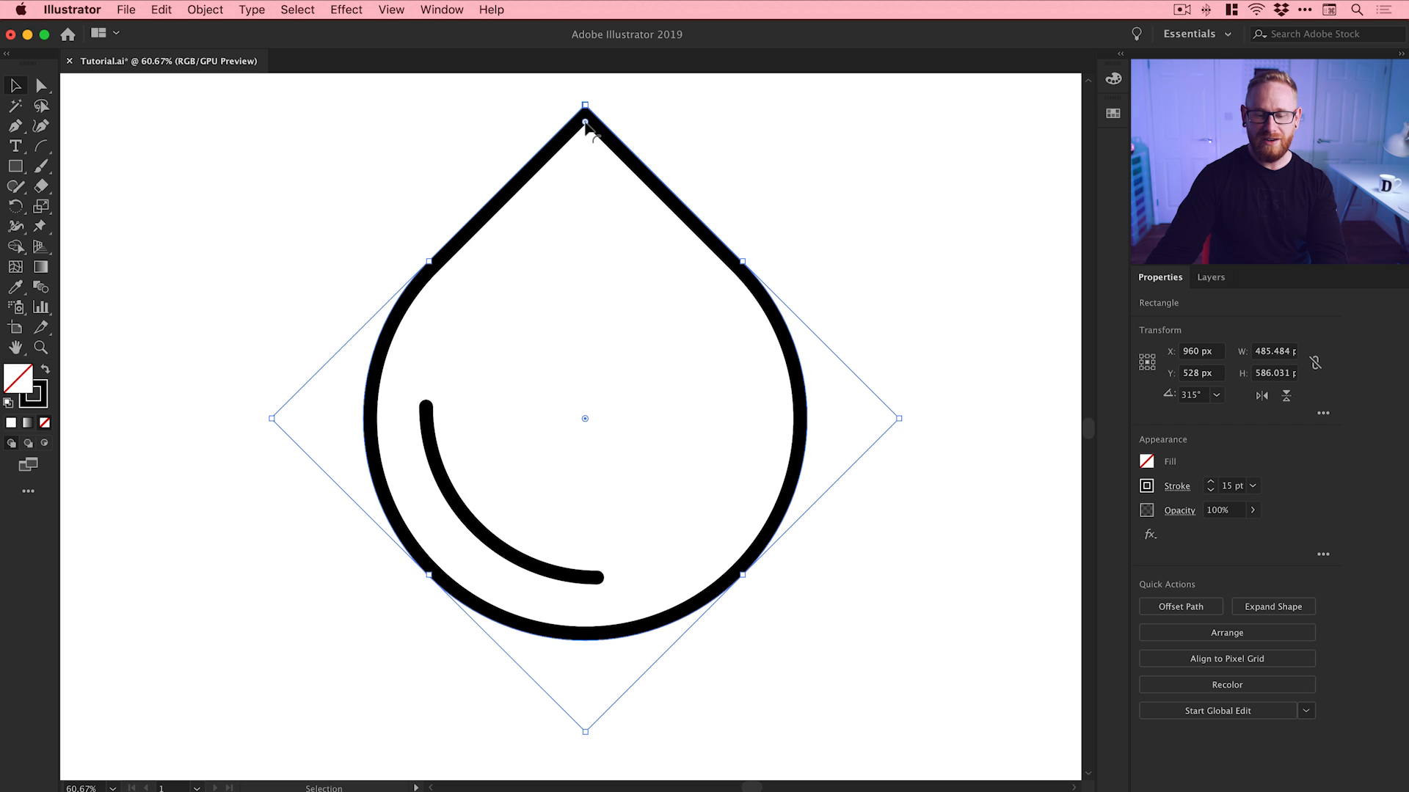
Set the droplet outline's stroke alignment to Outside after trying the other options
click(1176, 485)
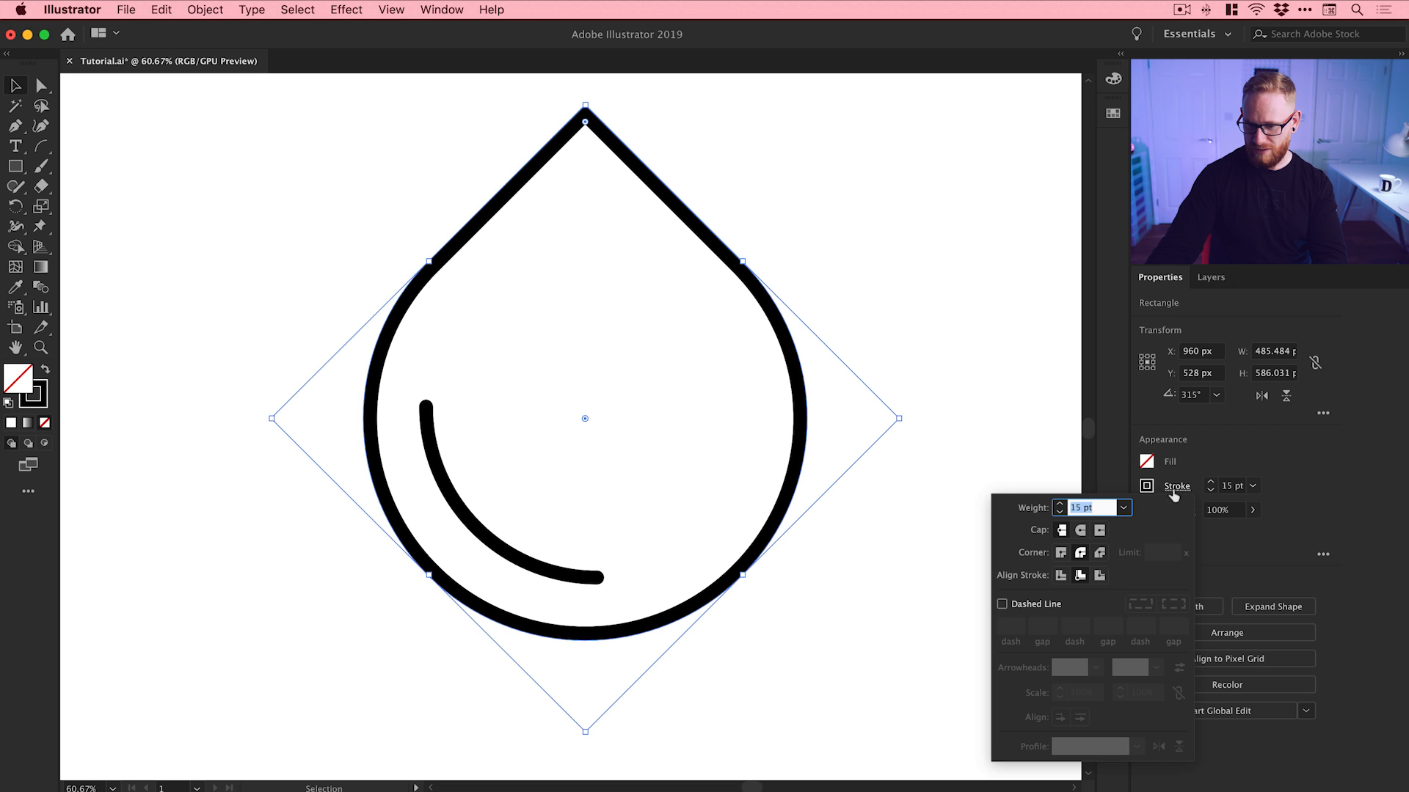
click(1061, 576)
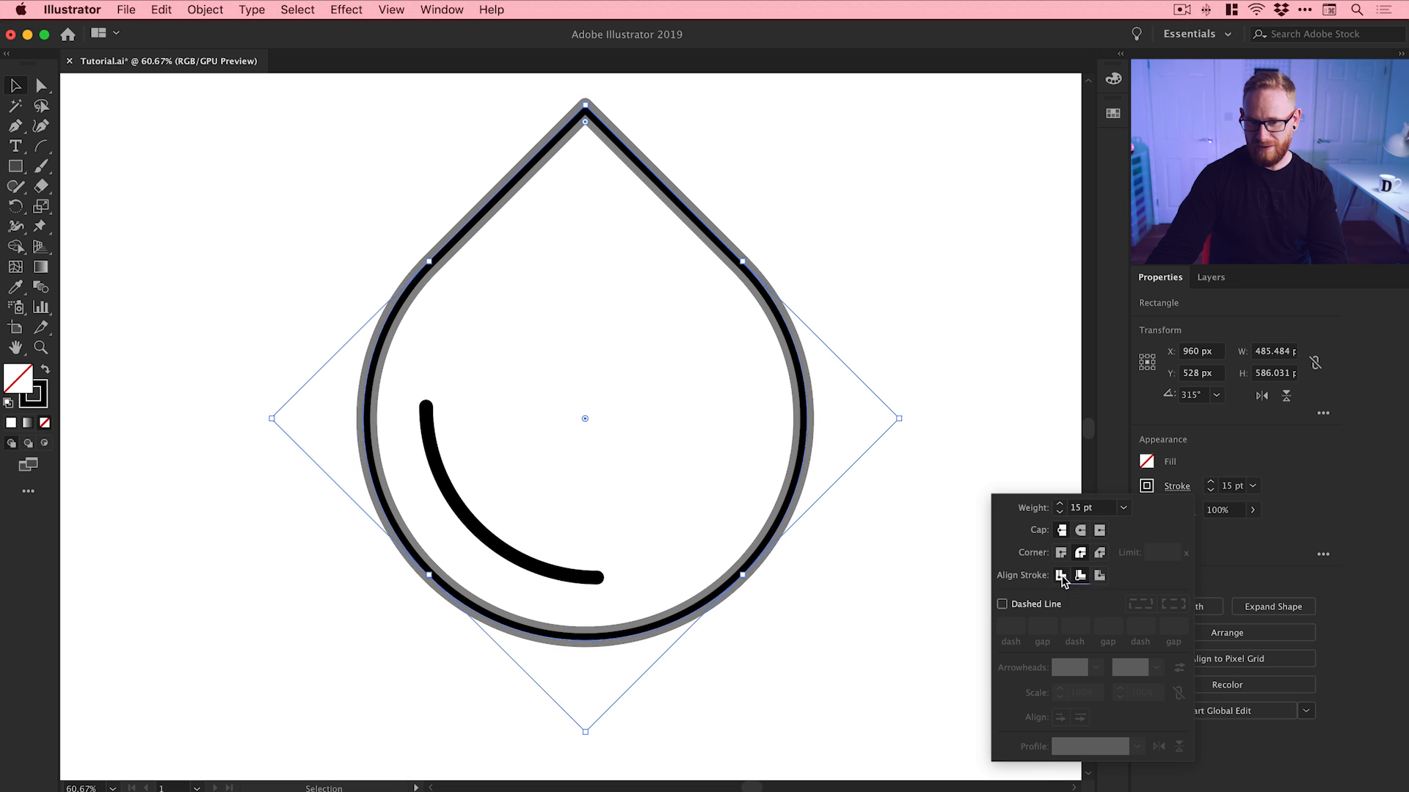
click(1061, 576)
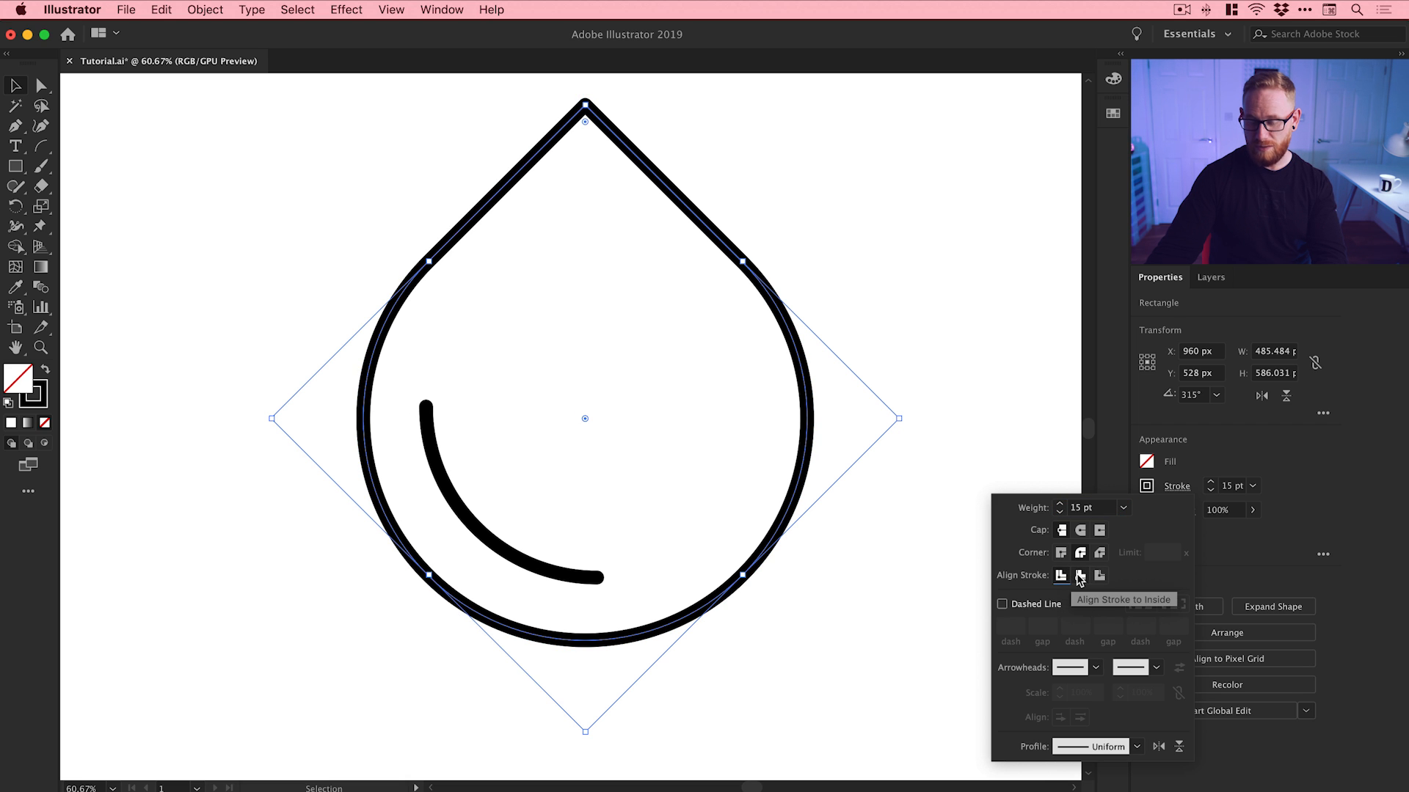
mouse_move(1099, 576)
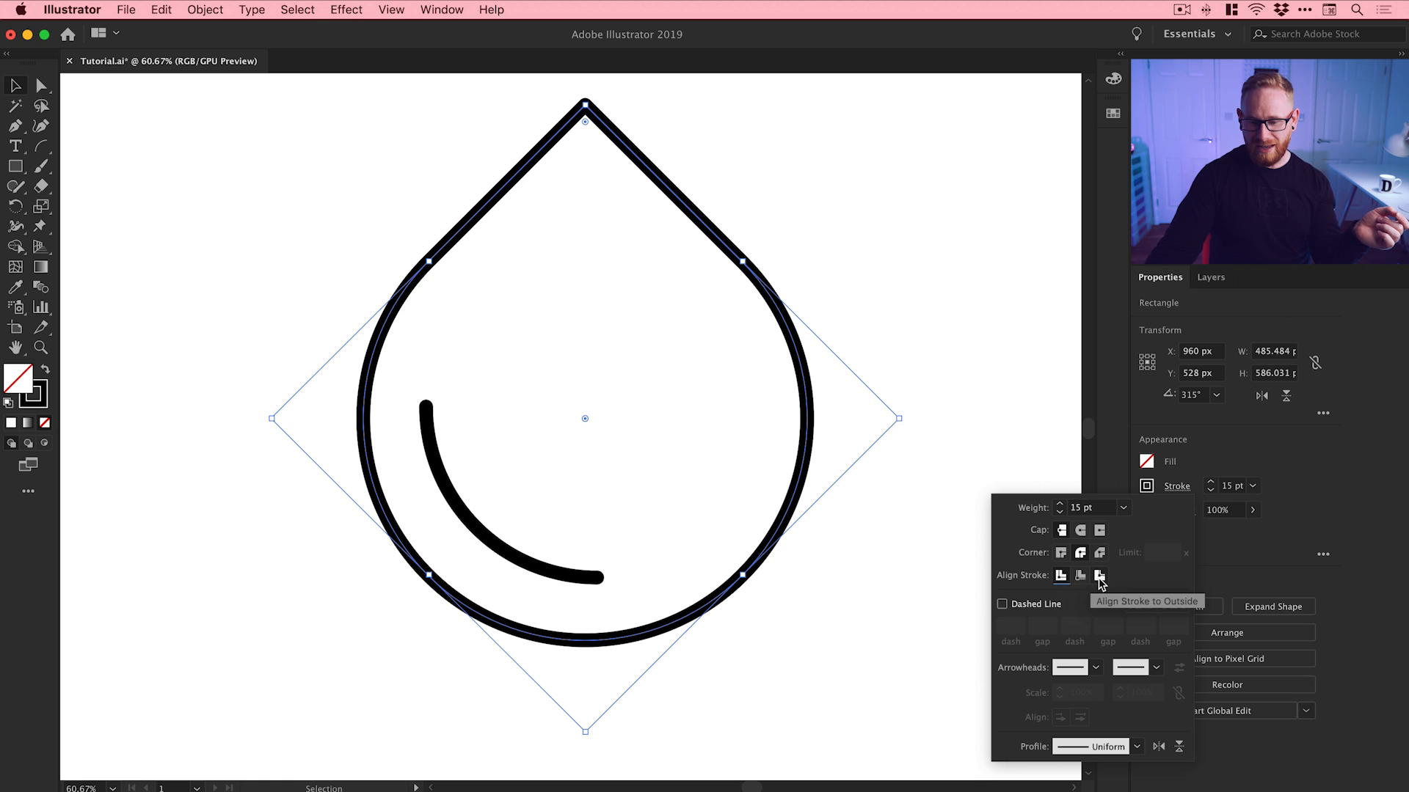
click(1099, 576)
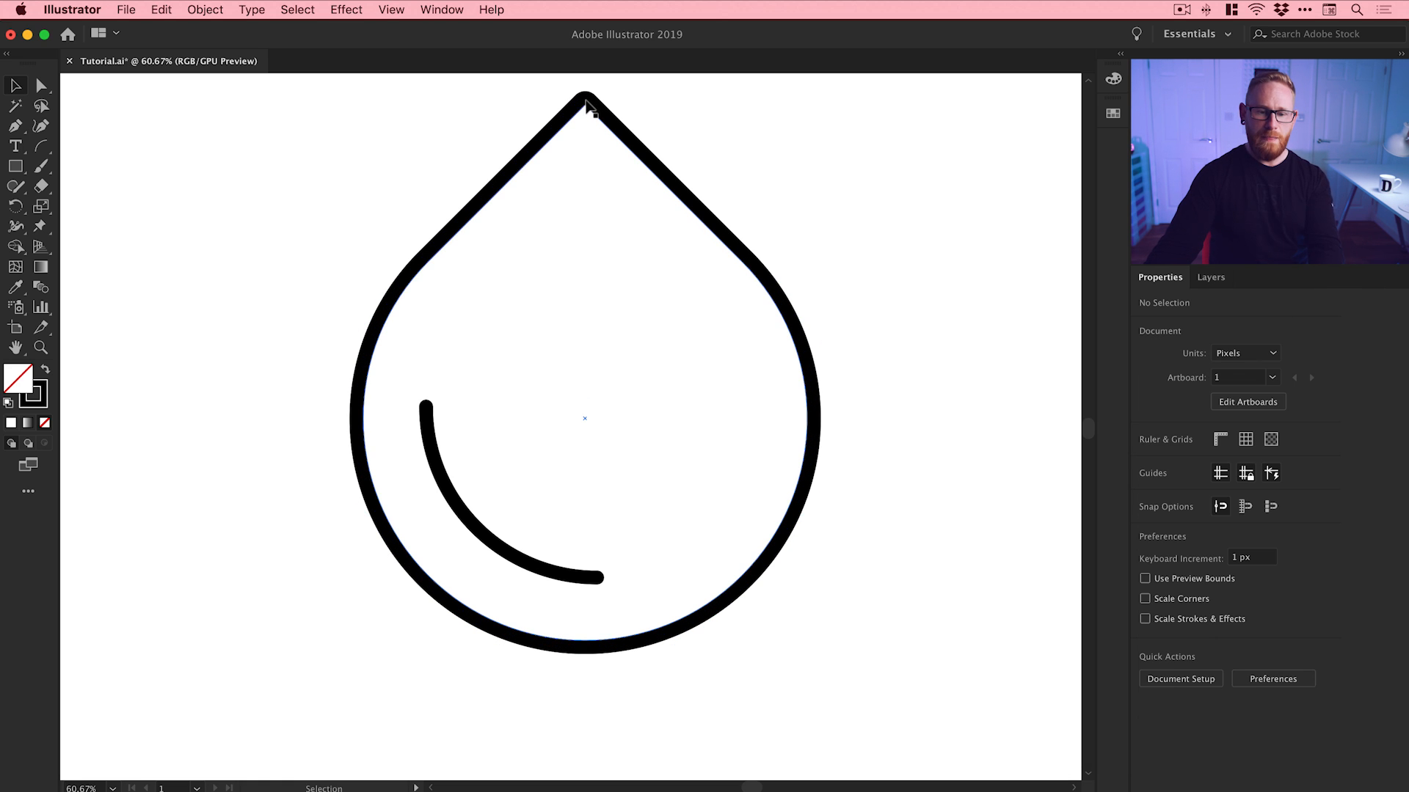
mouse_move(588, 104)
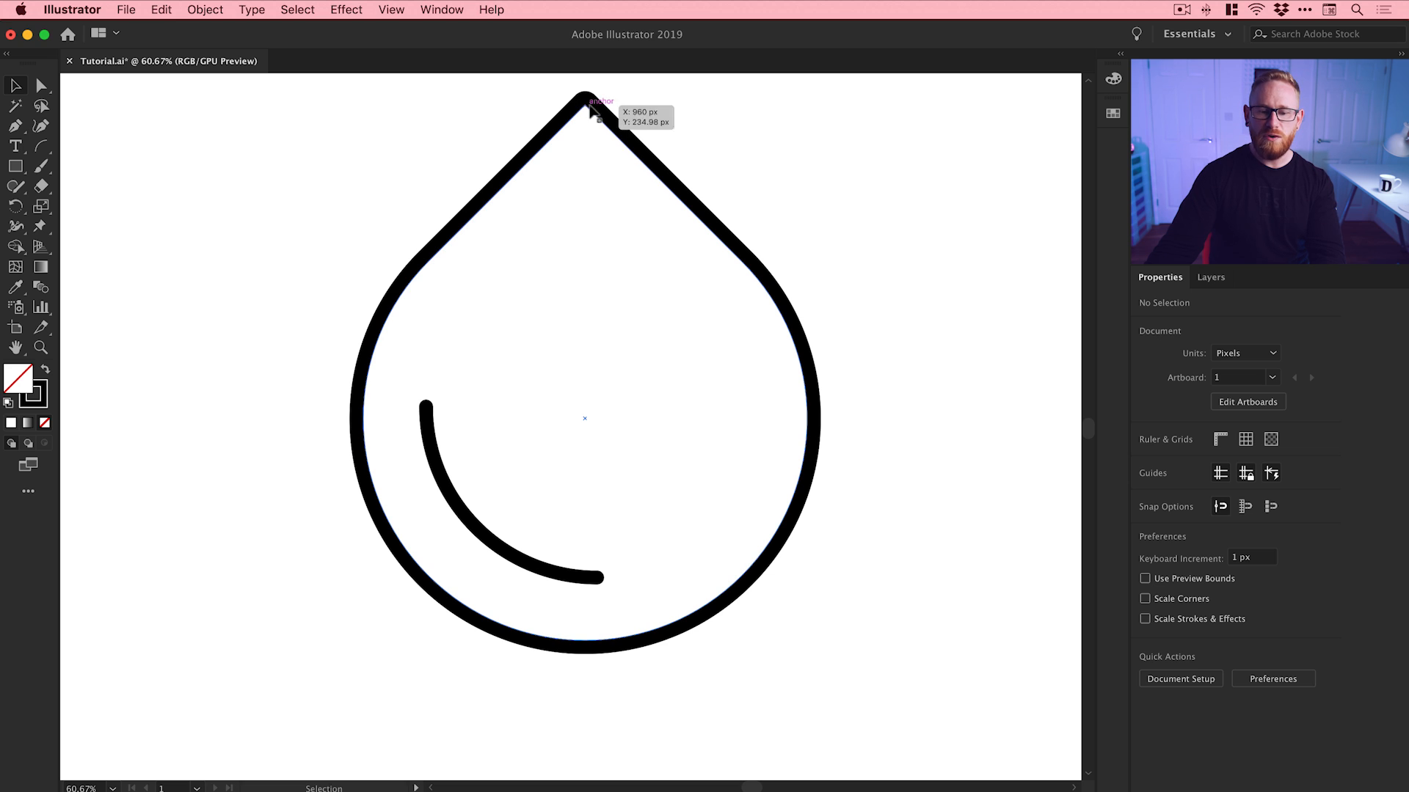
mouse_move(778, 264)
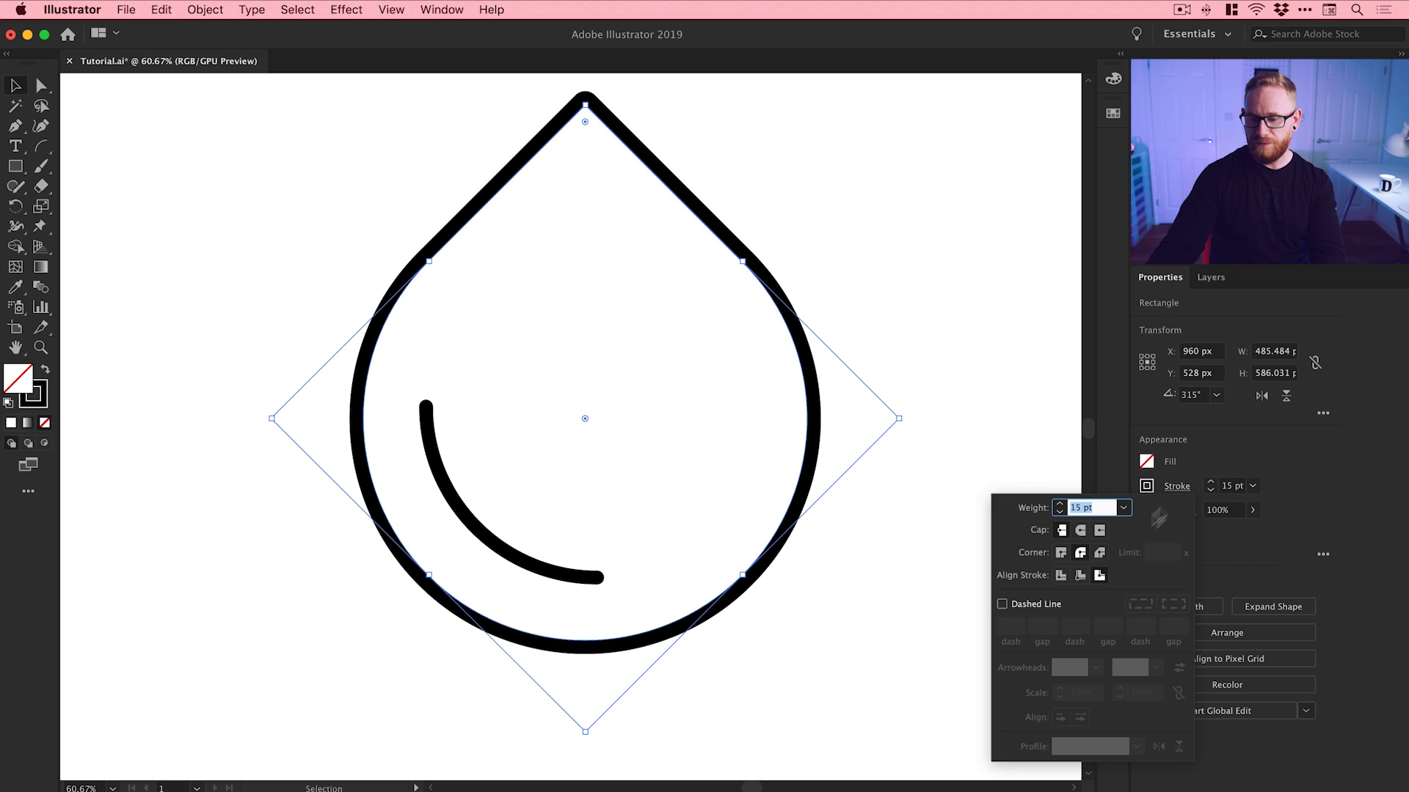
mouse_move(1080, 576)
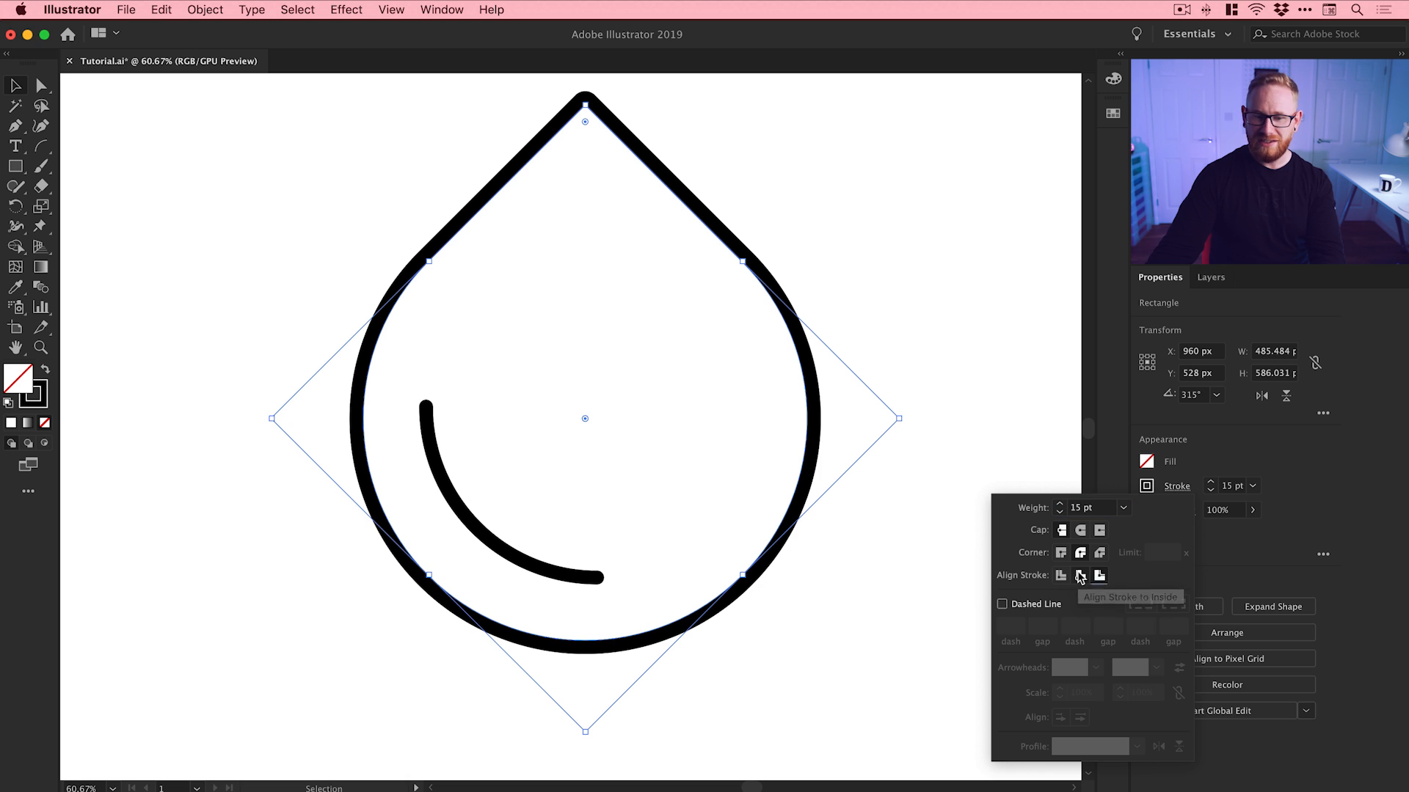
click(1080, 576)
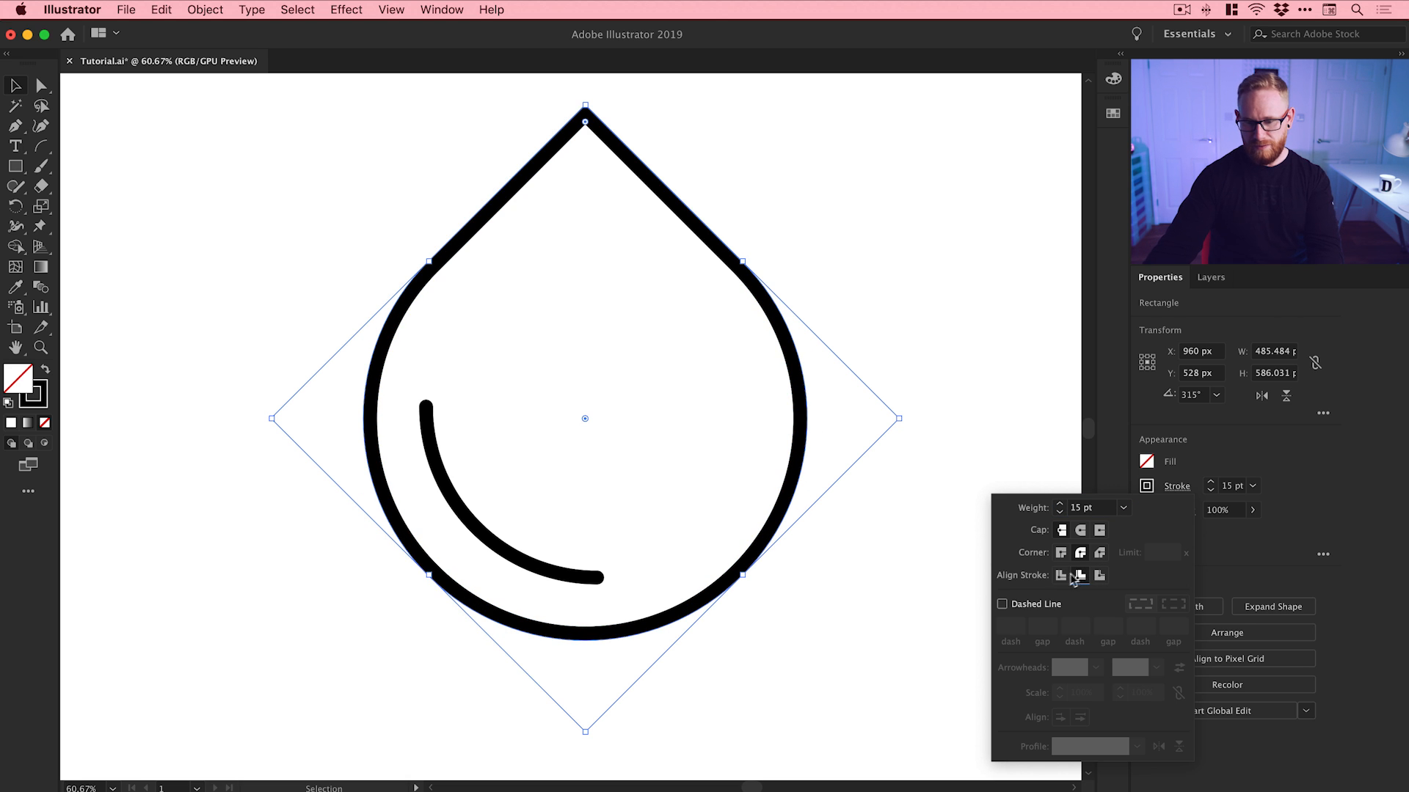
click(1099, 576)
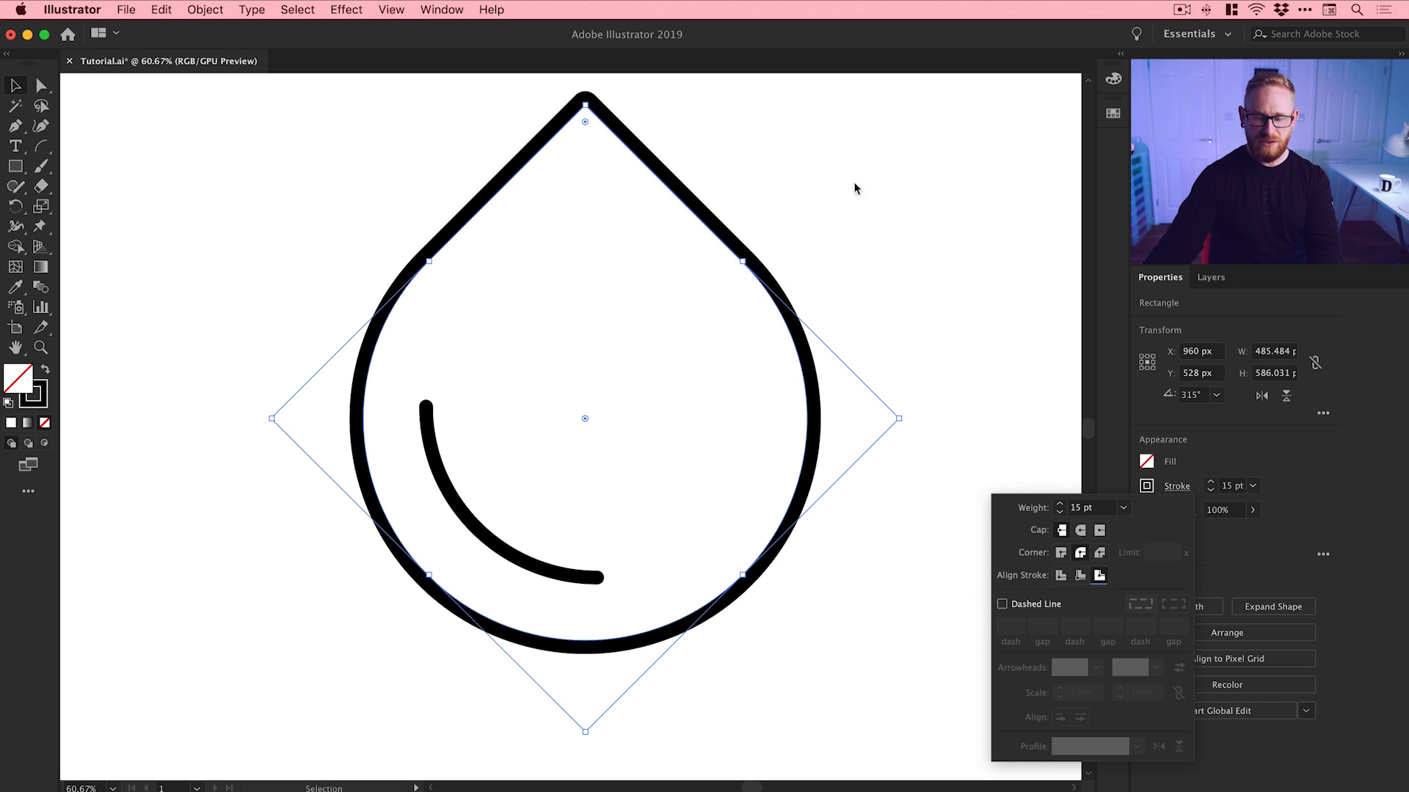
click(867, 198)
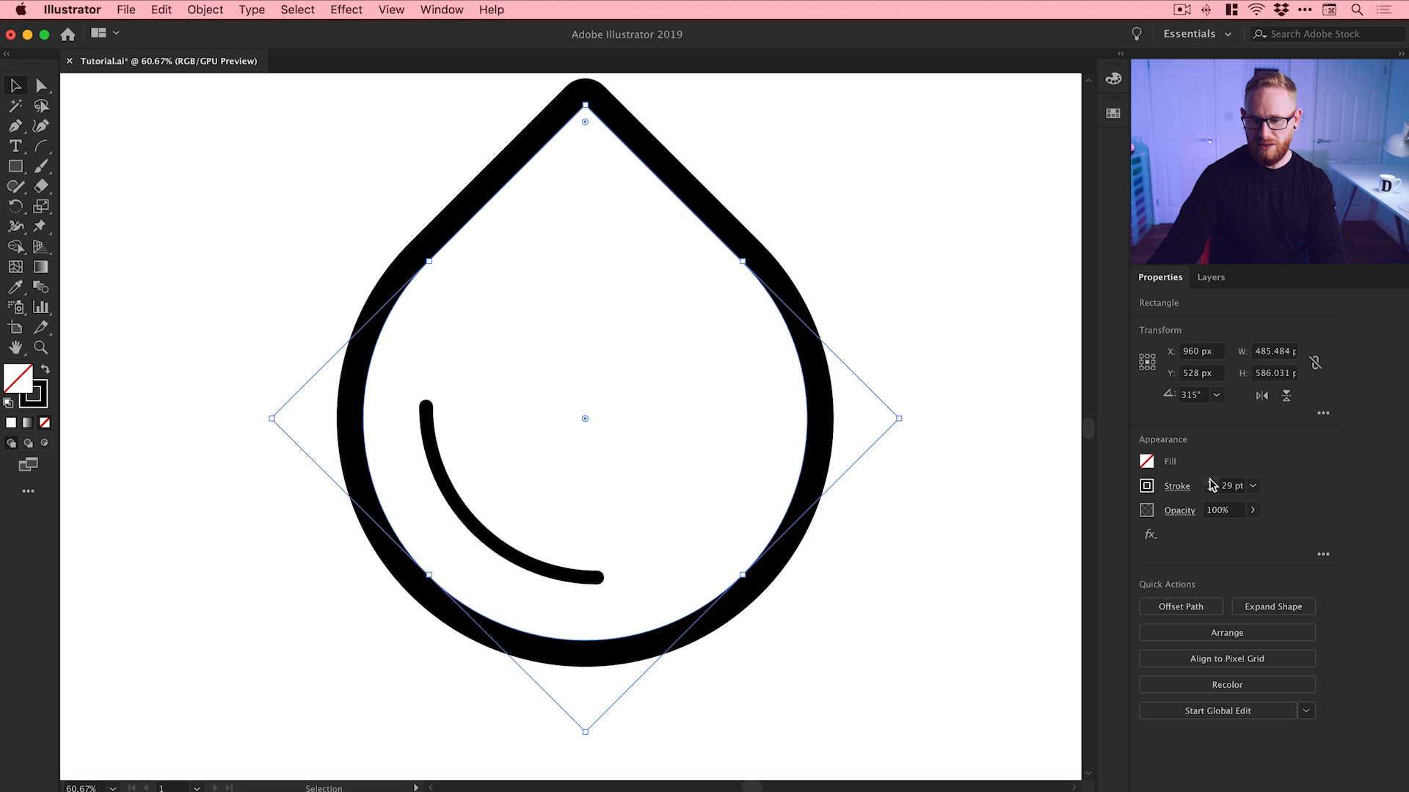
Select the inner highlight arc, which keeps its 15 pt stroke
click(476, 548)
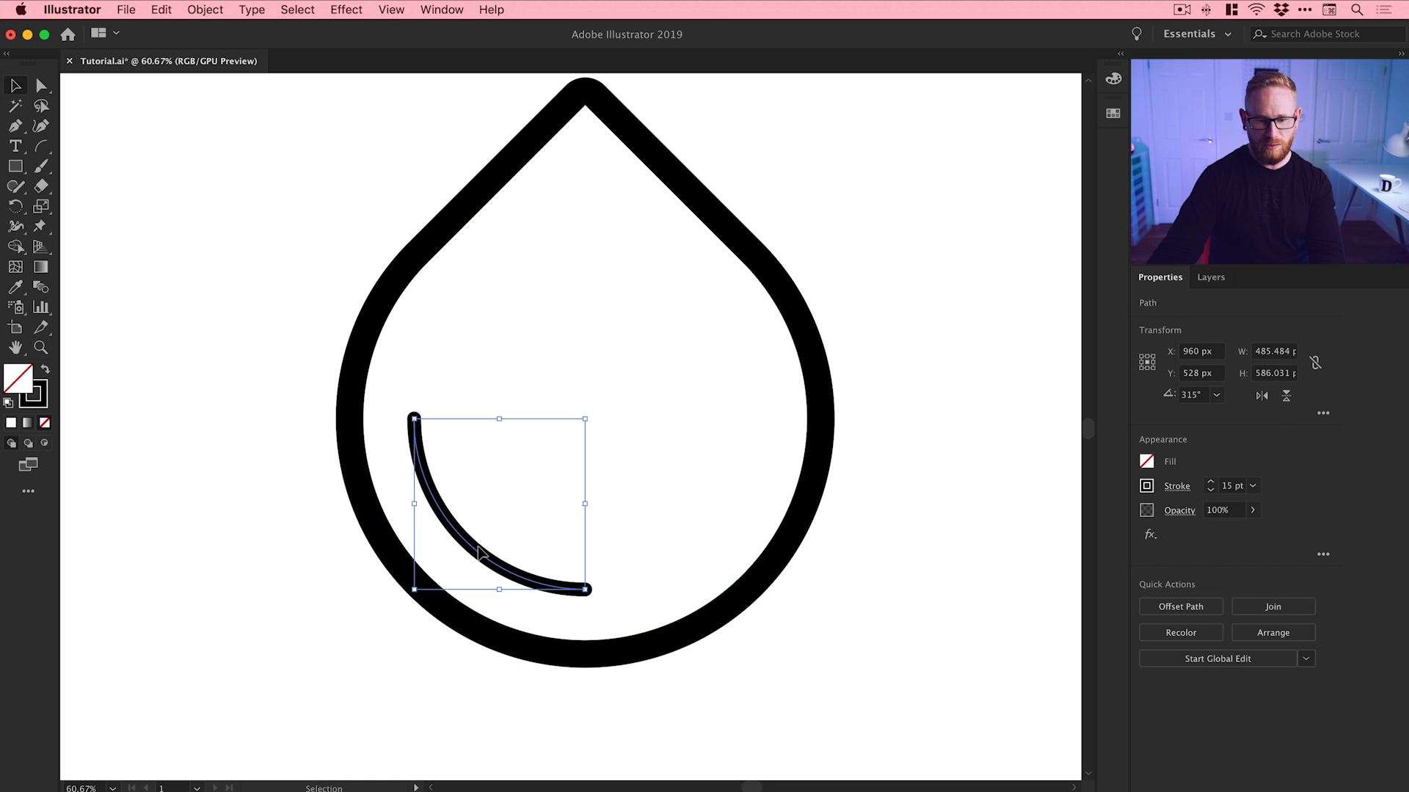